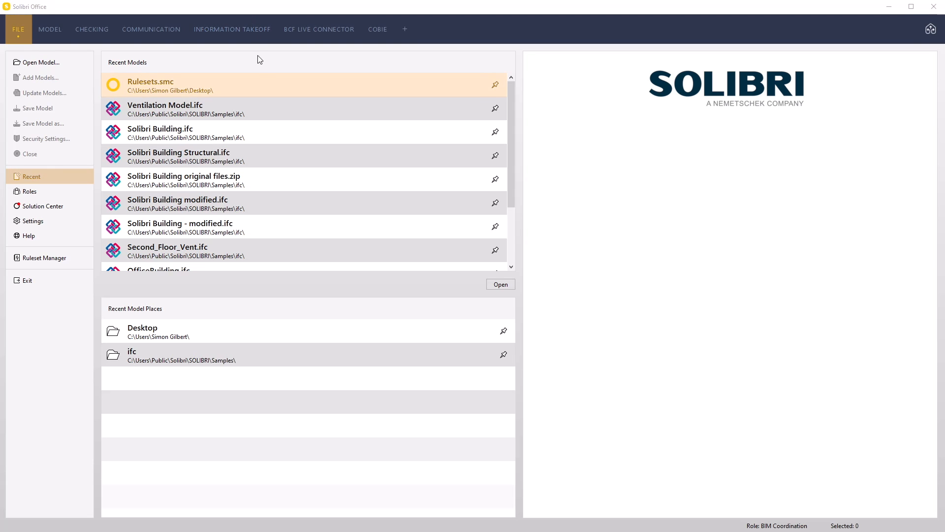
Open the Rulesets.smc project from the Recent Models list
left_click(261, 84)
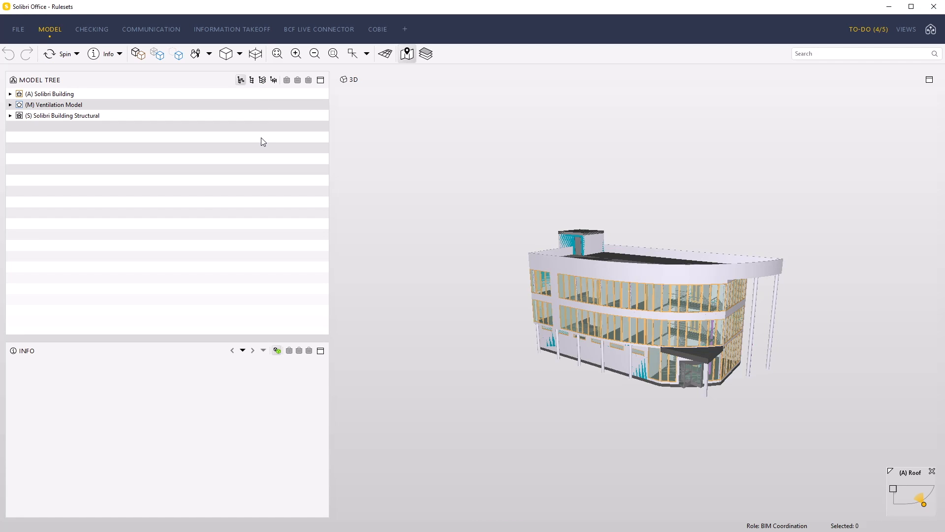
mouse_move(267, 145)
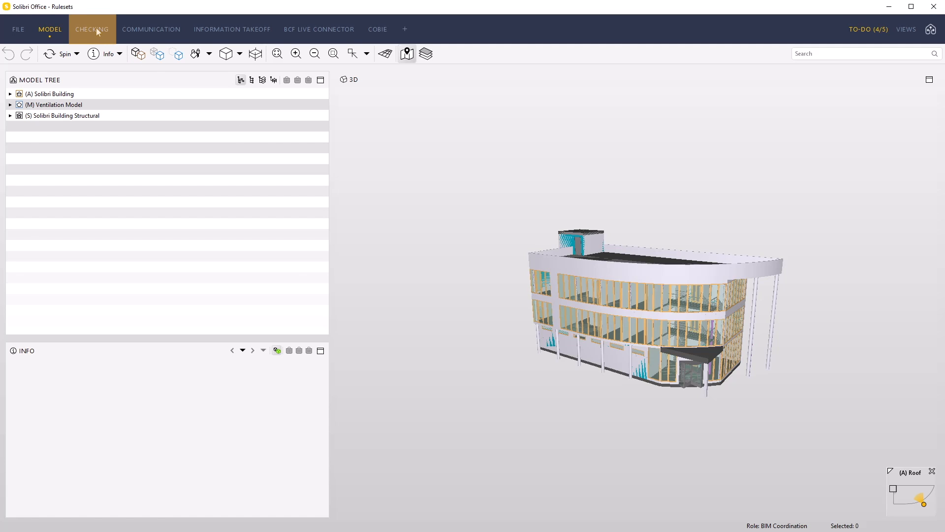
In Checking, load #230 Property Rule Template with Component Filters.cset from Example Rules
left_click(91, 29)
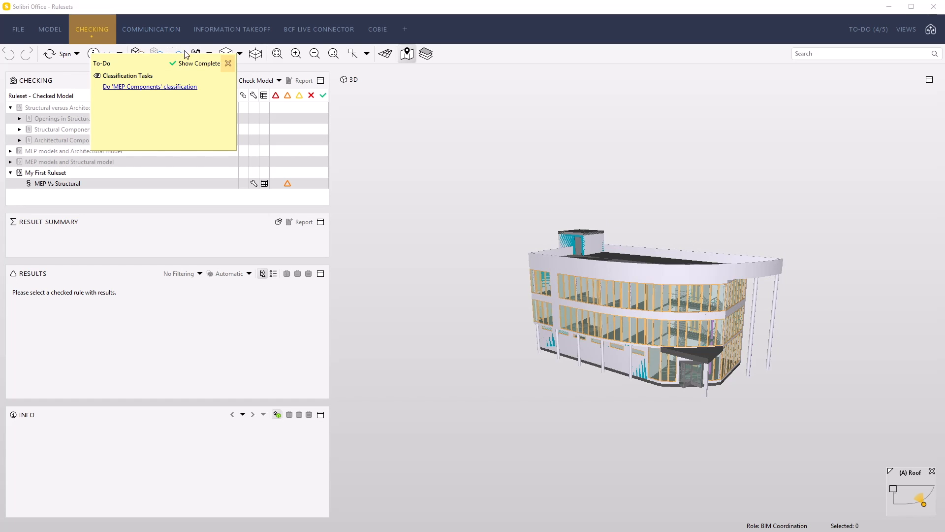
left_click(228, 63)
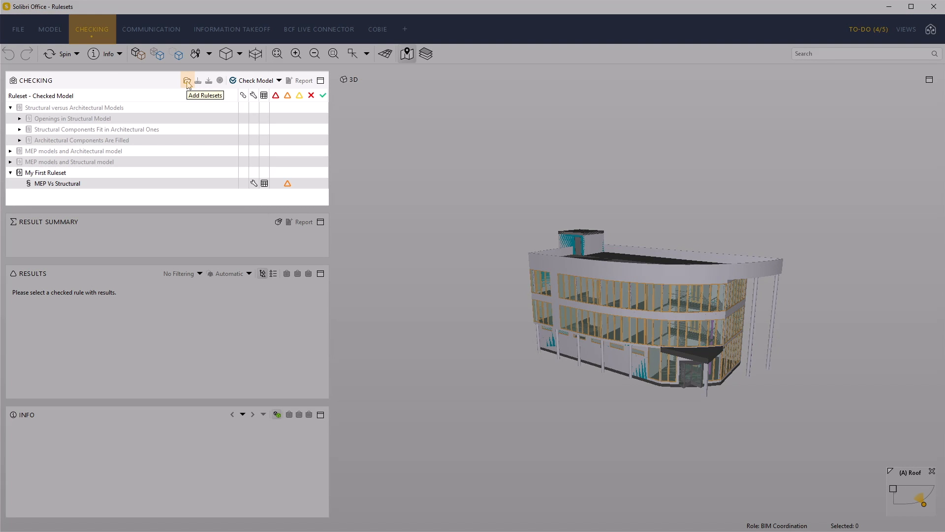
left_click(187, 81)
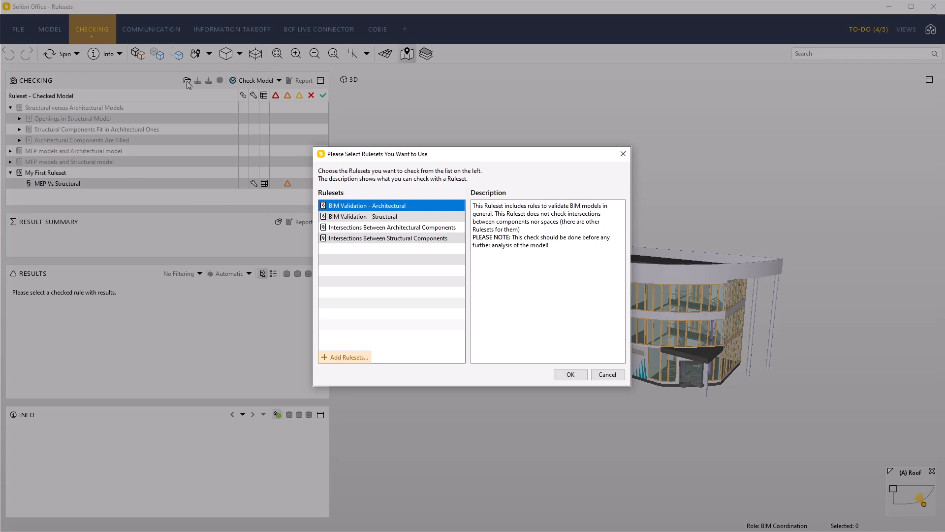
mouse_move(189, 111)
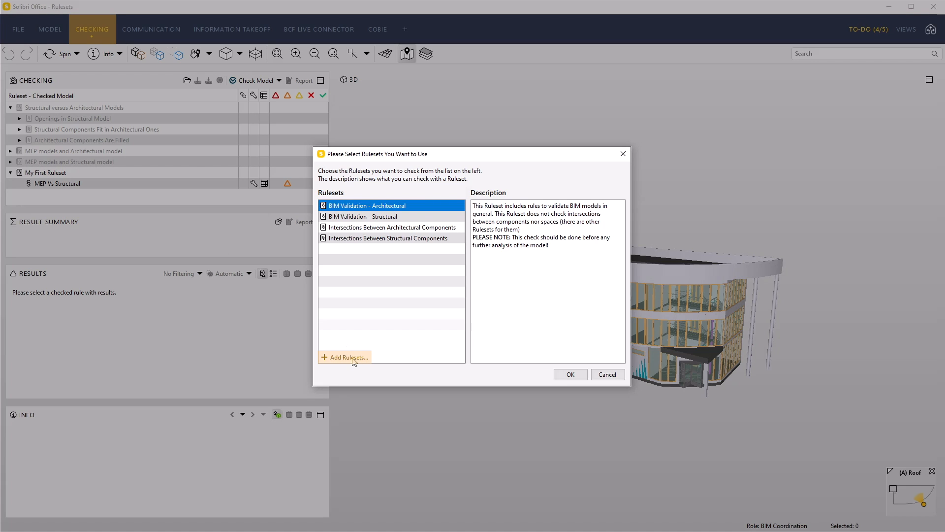
left_click(345, 357)
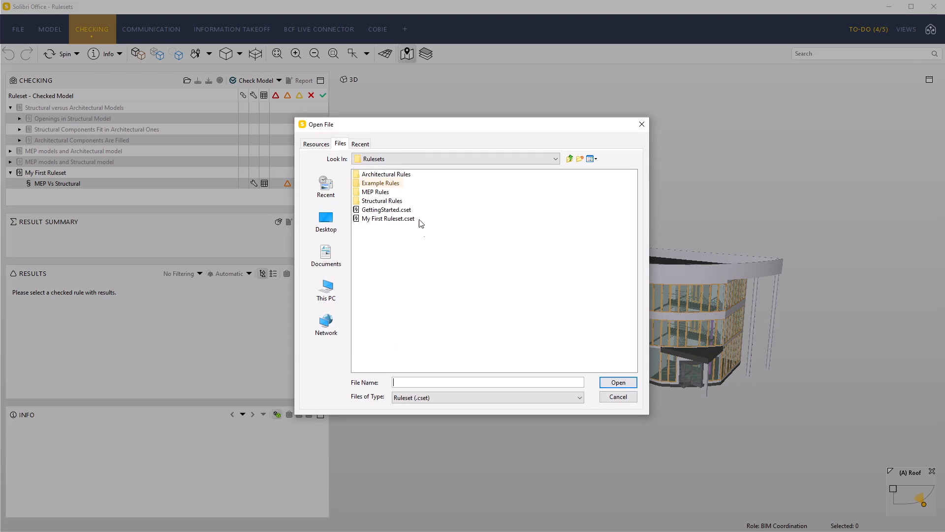
double_click(380, 183)
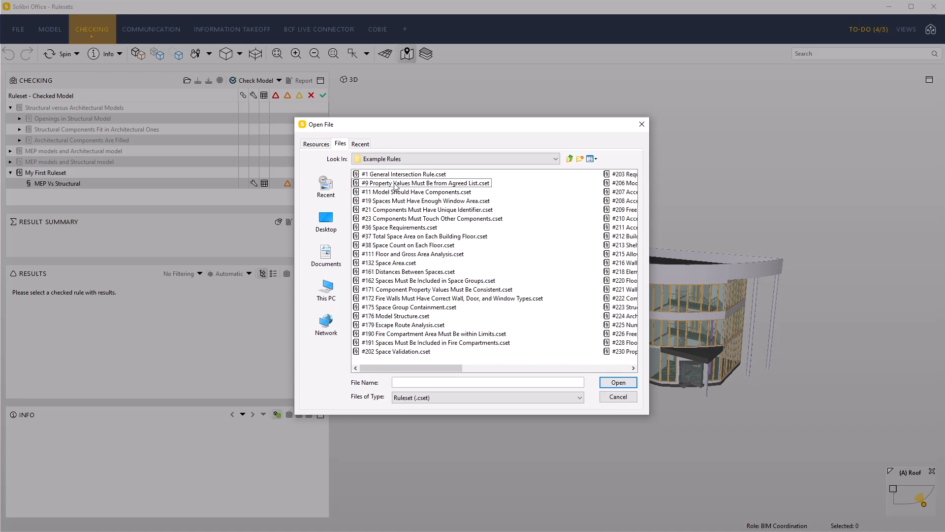
mouse_move(623, 359)
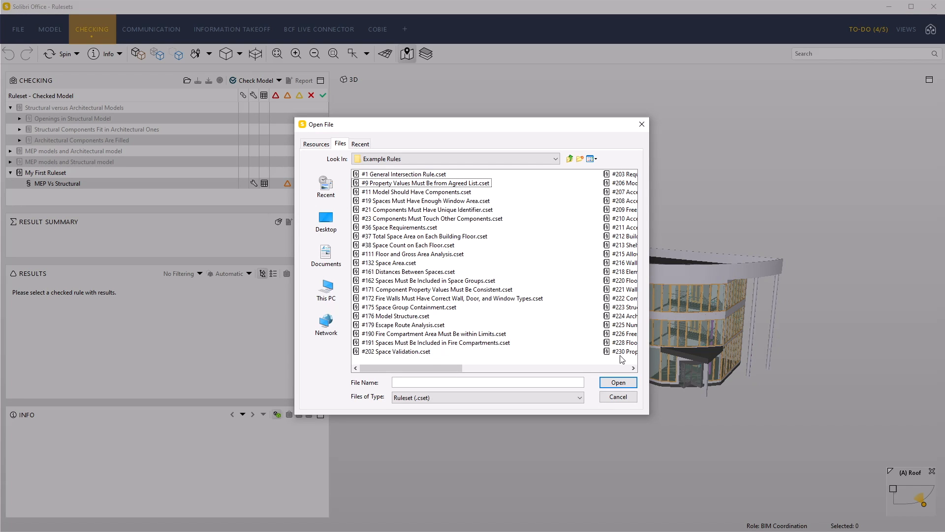
left_click(469, 351)
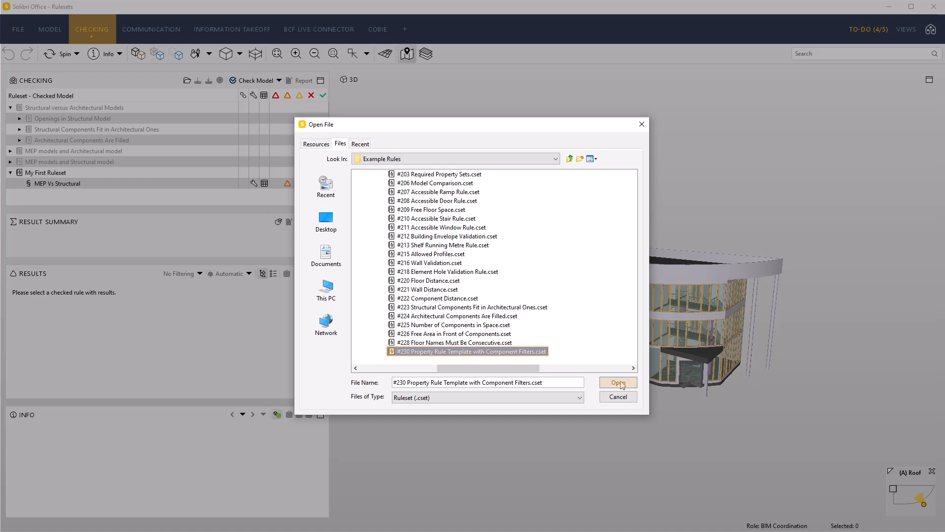
left_click(618, 382)
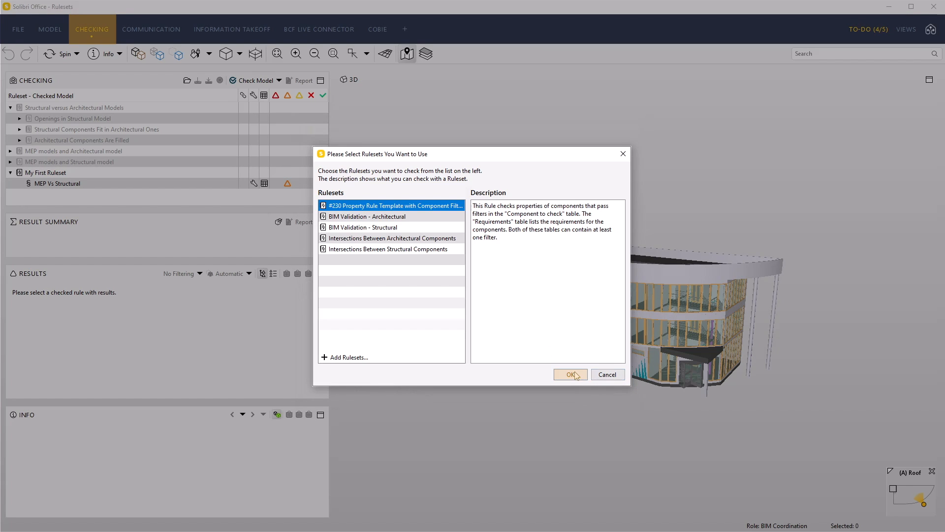
Confirm the #230 ruleset, run Check Model, and inspect the C-2 column diameter issue
left_click(569, 374)
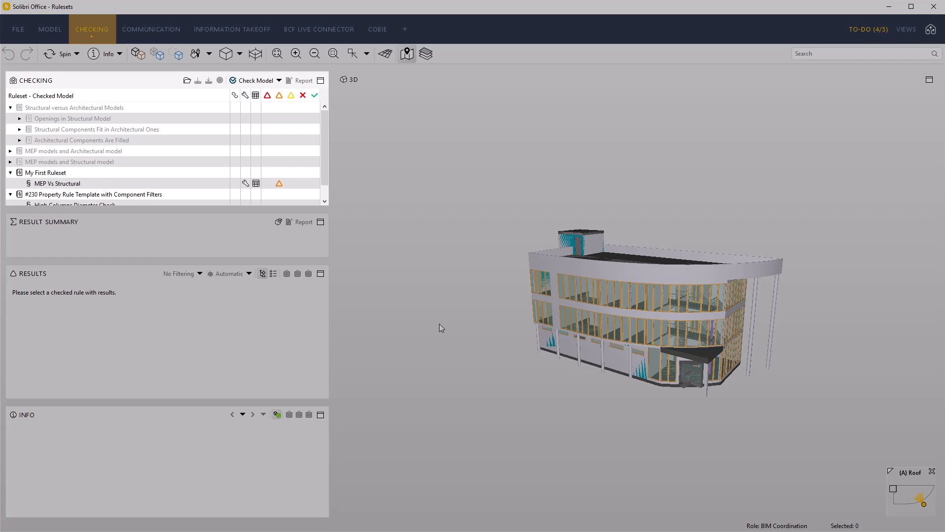
left_click(11, 108)
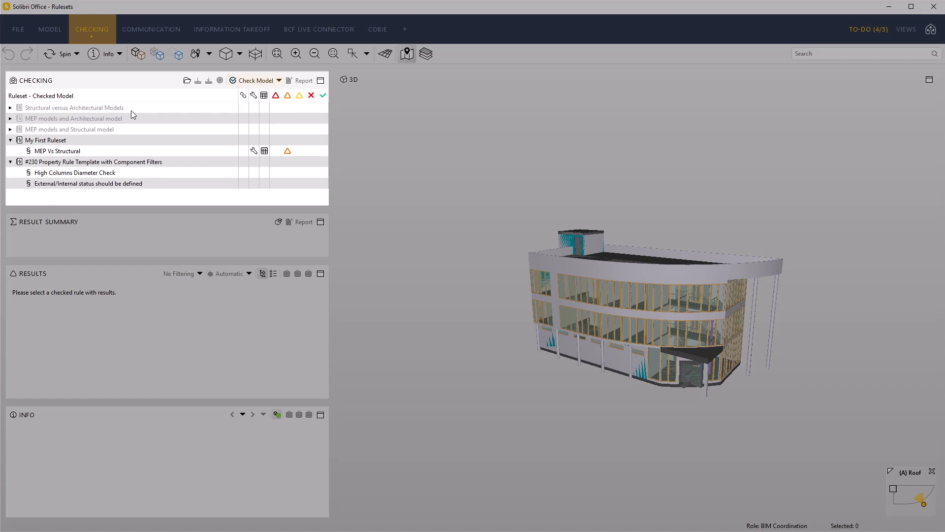
left_click(254, 81)
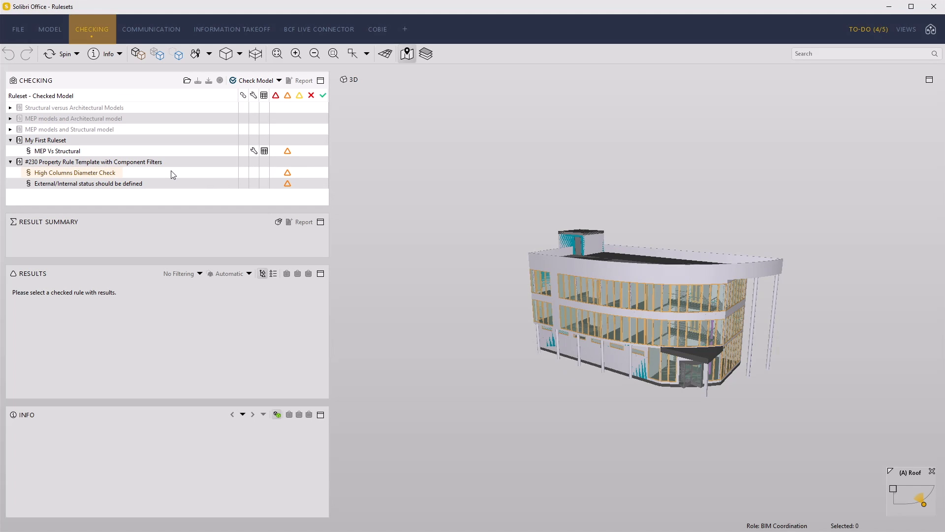
left_click(75, 172)
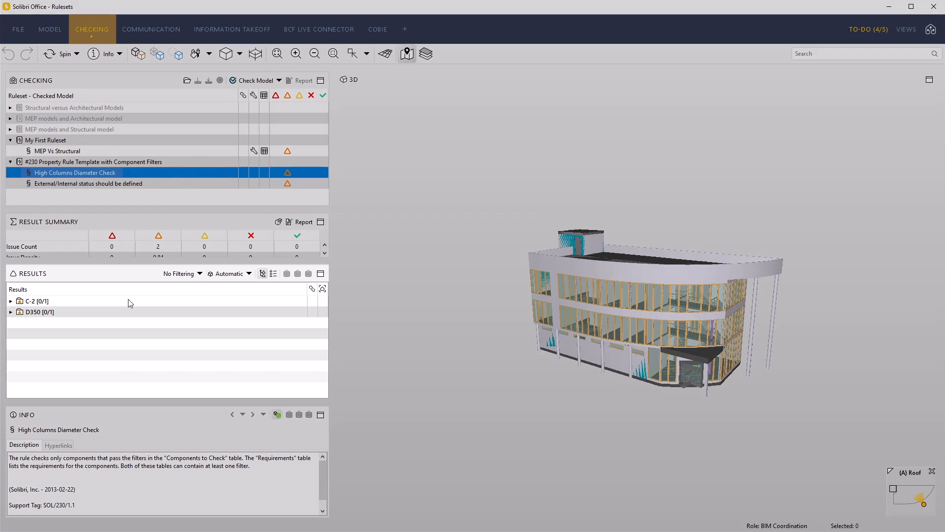
left_click(11, 301)
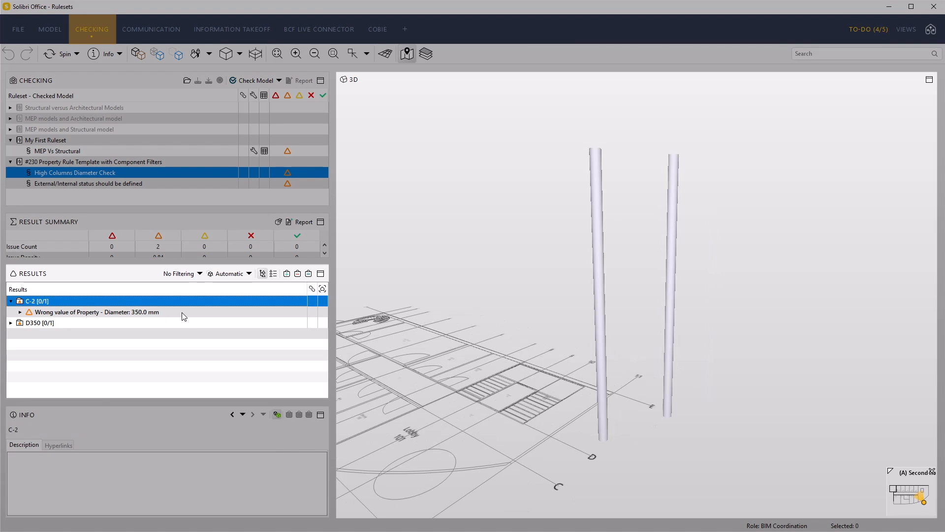
left_click(96, 311)
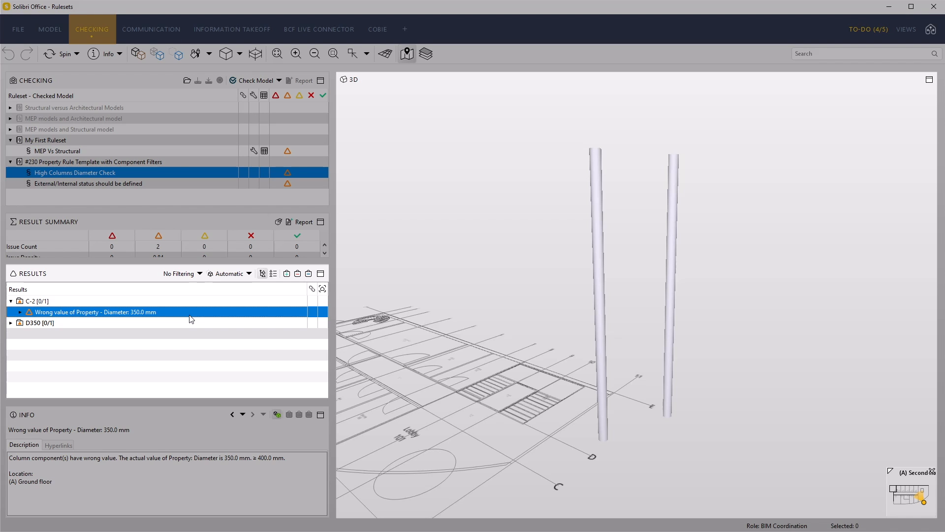
Review External/Internal status failures for doors, slabs and stairs, ending on door IsExternal details
left_click(88, 183)
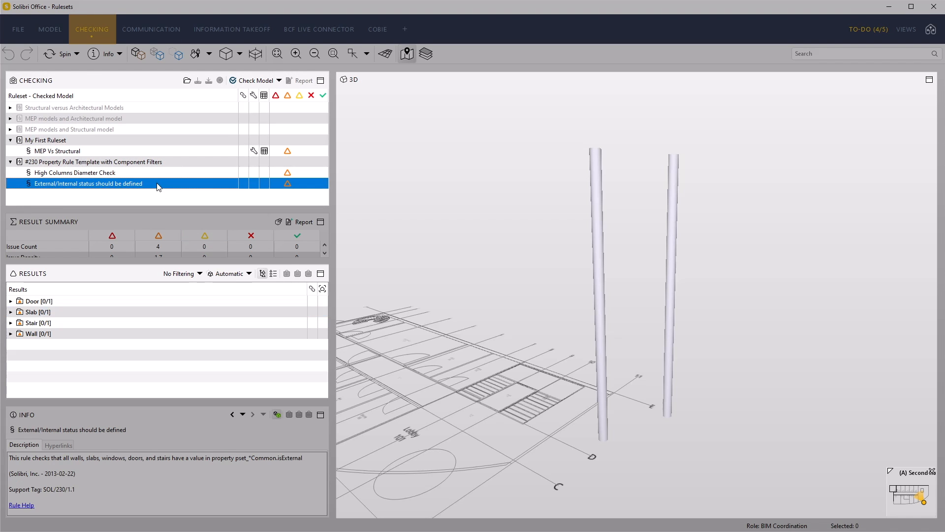
left_click(39, 300)
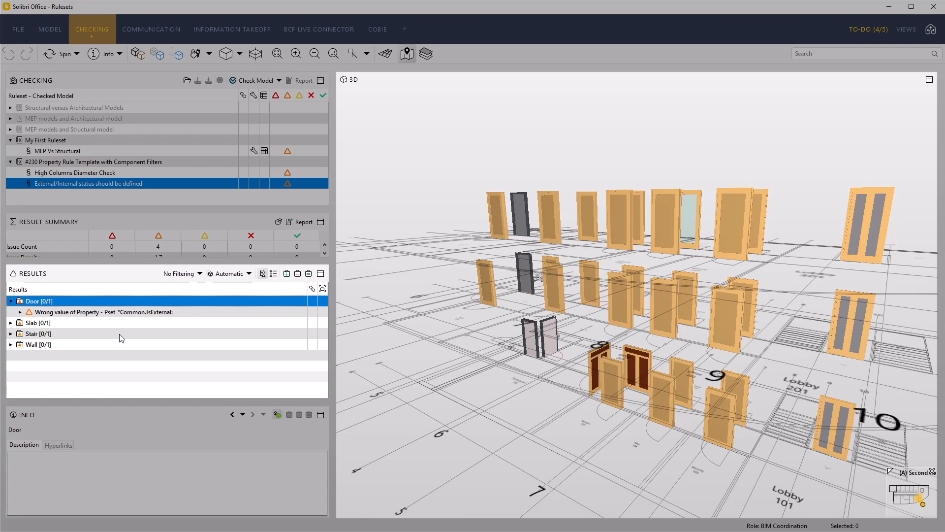
left_click(38, 322)
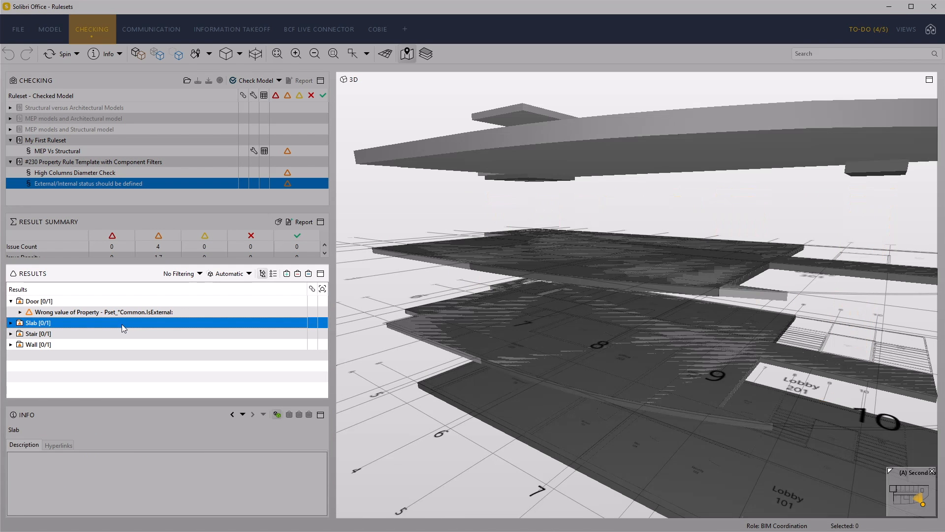
left_click(39, 334)
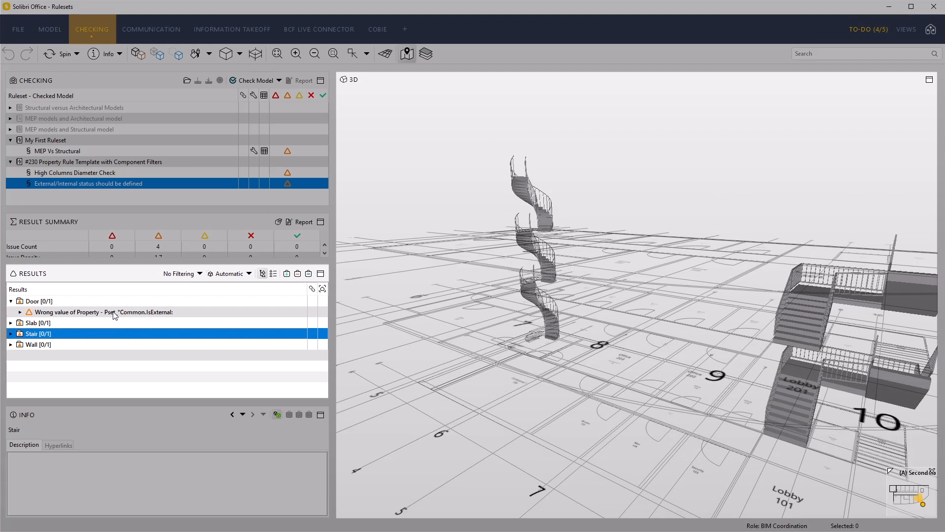
left_click(39, 301)
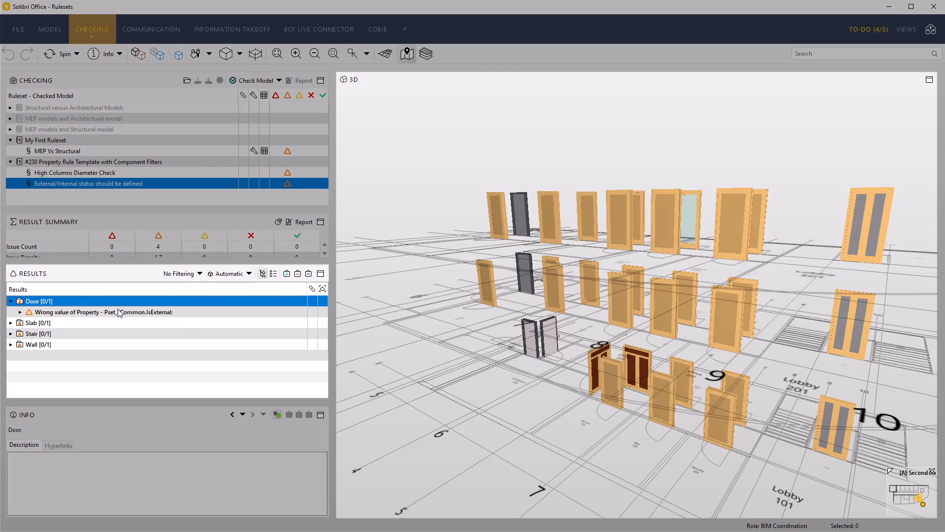
left_click(103, 312)
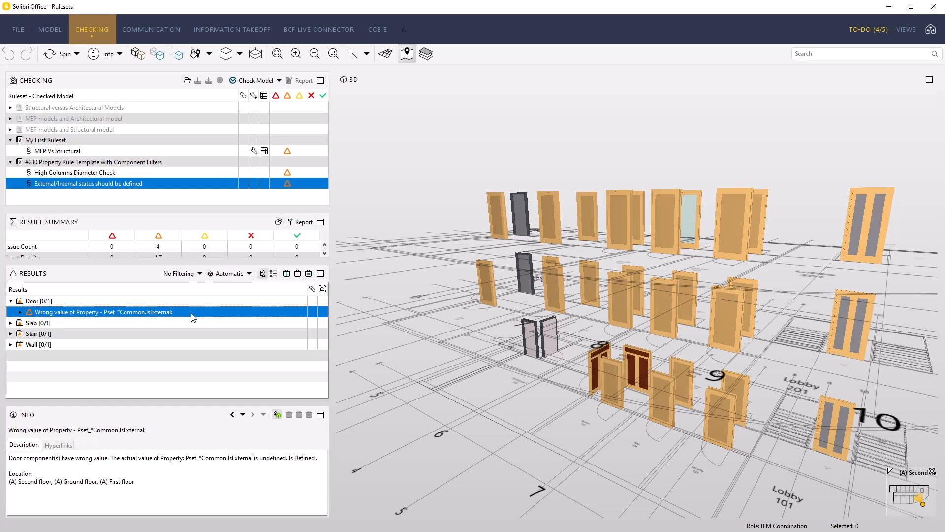
mouse_move(185, 47)
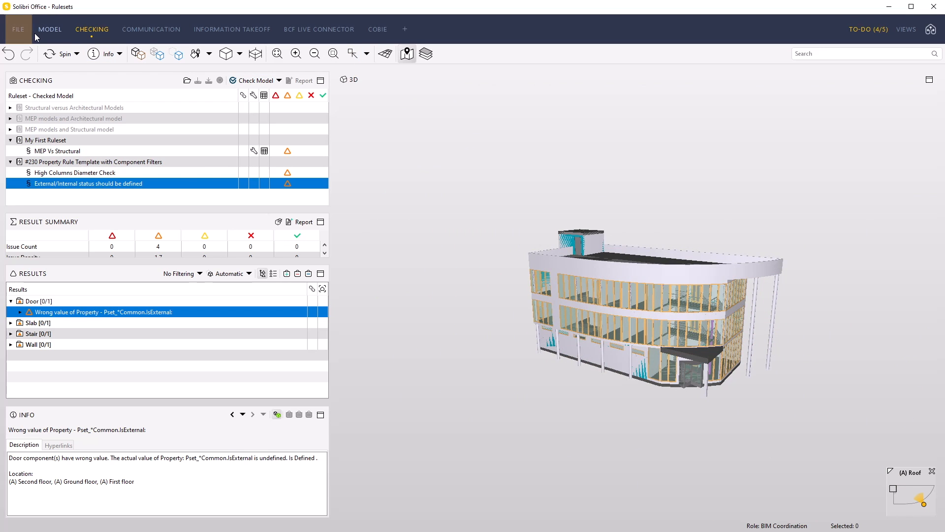
Open the Ruleset Manager and select #230 under Rulesets Open in Solibri
left_click(17, 29)
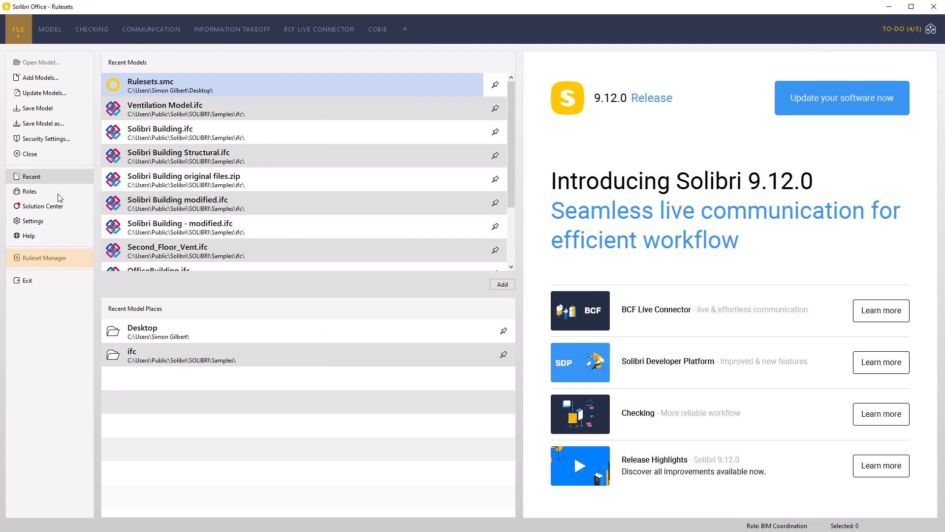
left_click(43, 258)
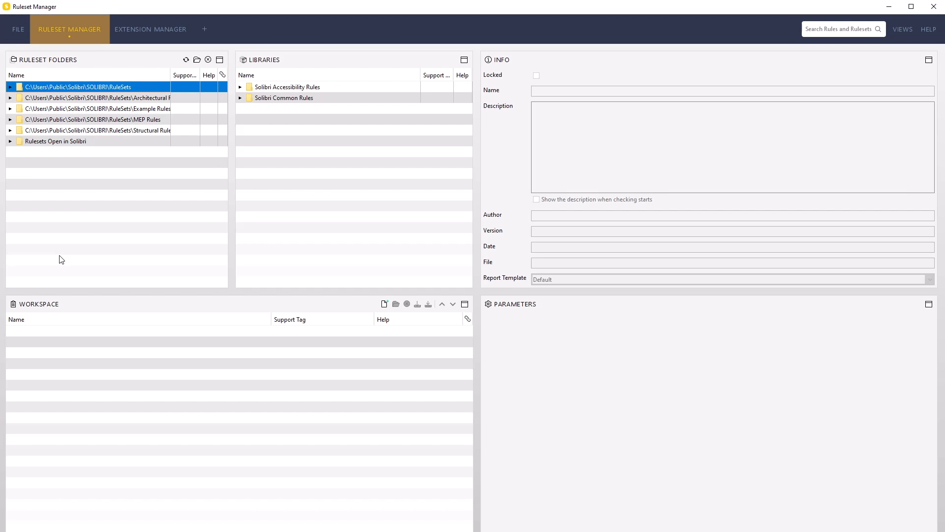
mouse_move(120, 161)
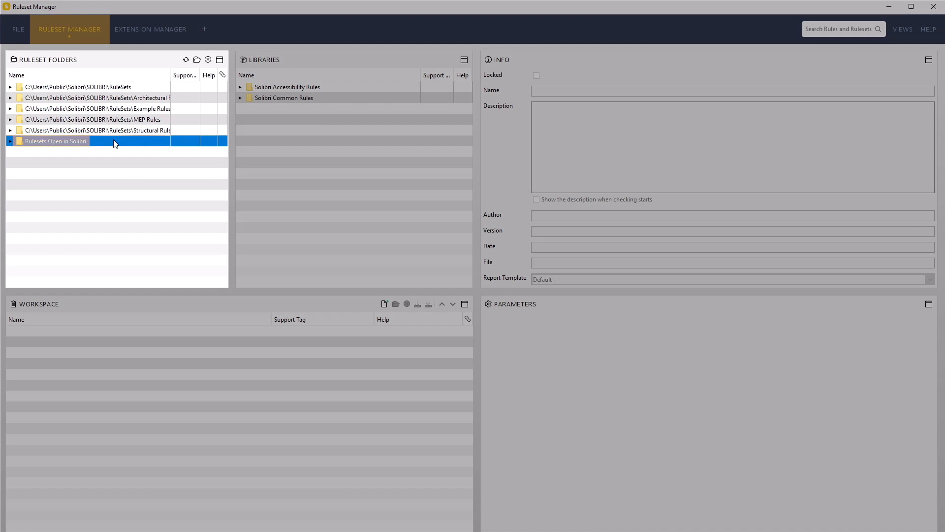
left_click(11, 141)
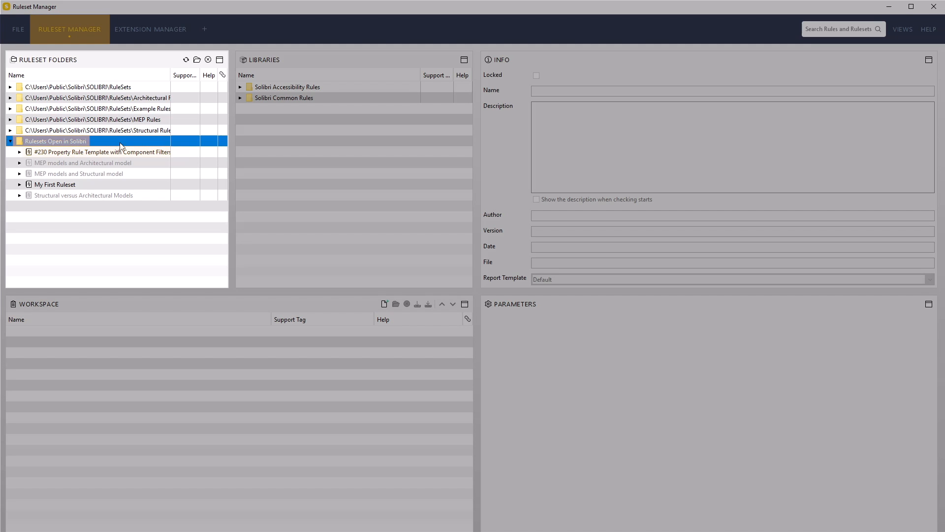
left_click(101, 151)
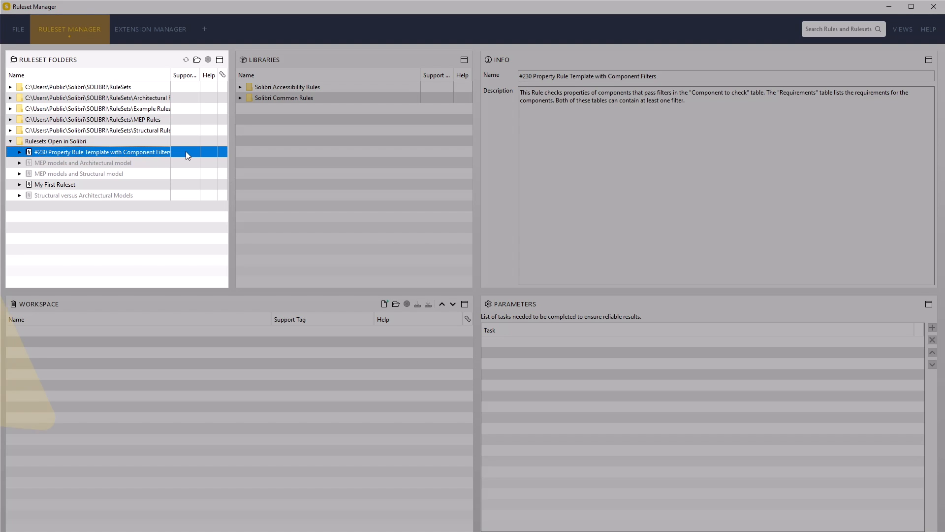
Expand the Example Rules folder and view the #230 ruleset's details
left_click(96, 108)
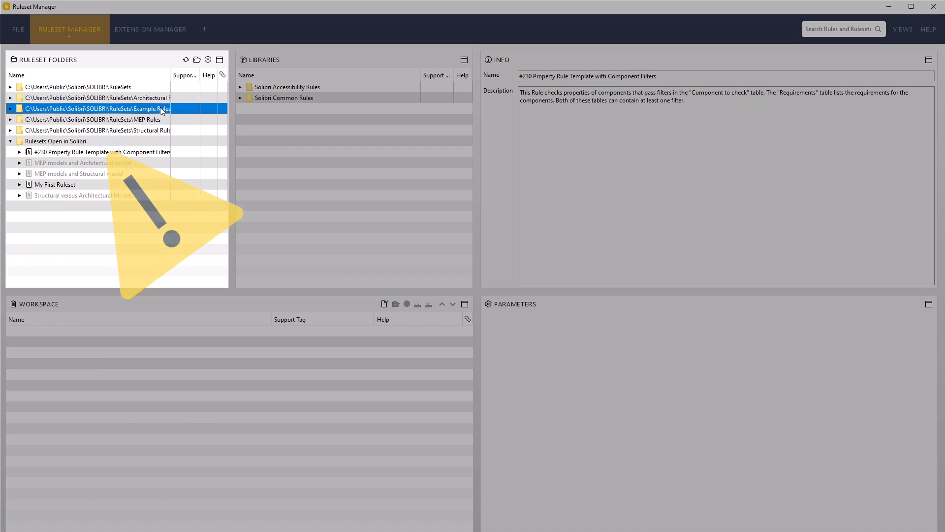
left_click(10, 108)
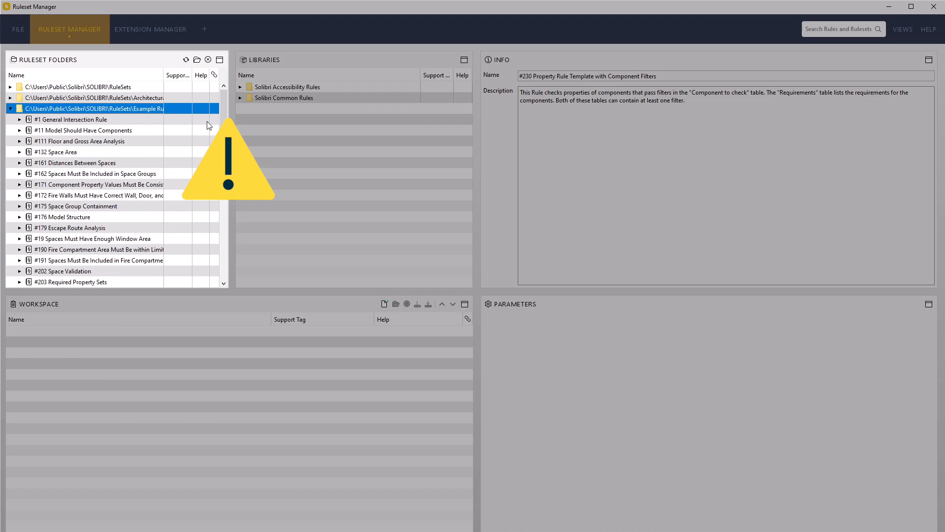
scroll("down", 3)
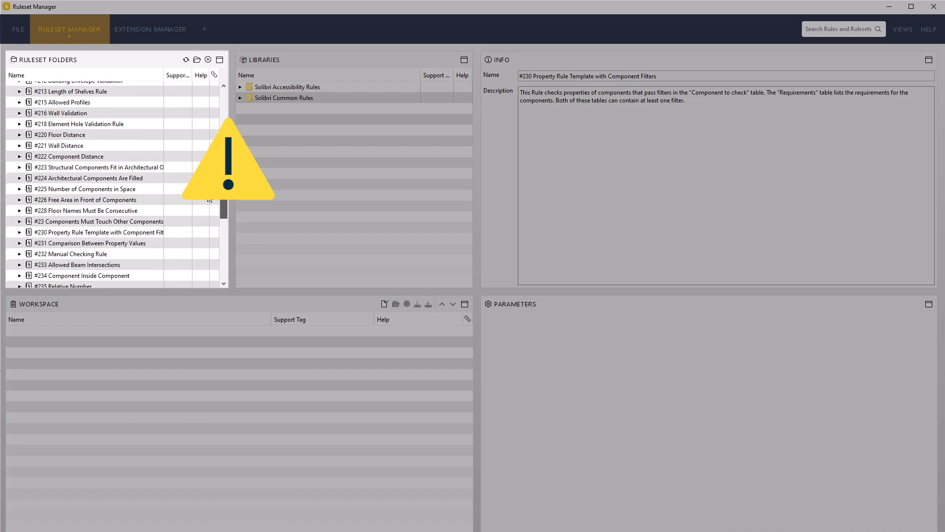
scroll("down", 3)
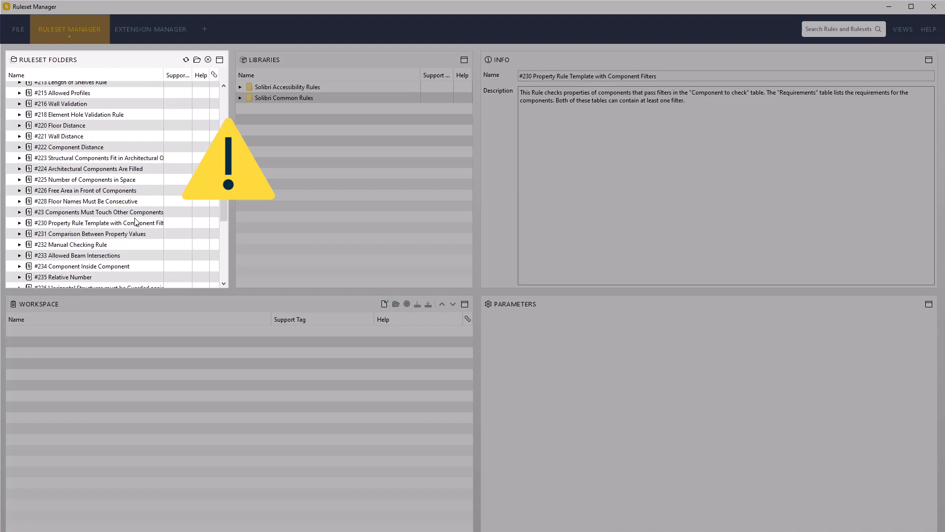
left_click(97, 223)
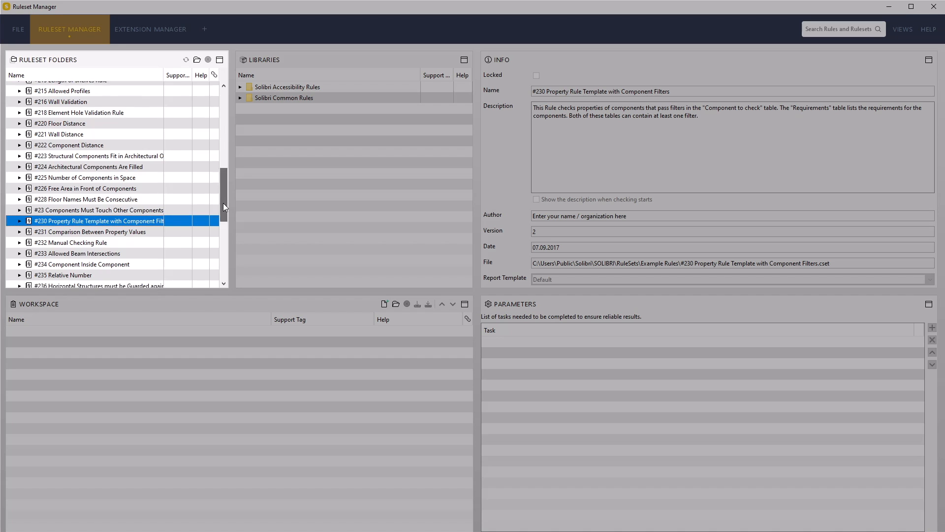
Open the already-loaded #230 ruleset for editing in the Workspace
scroll("down", 3)
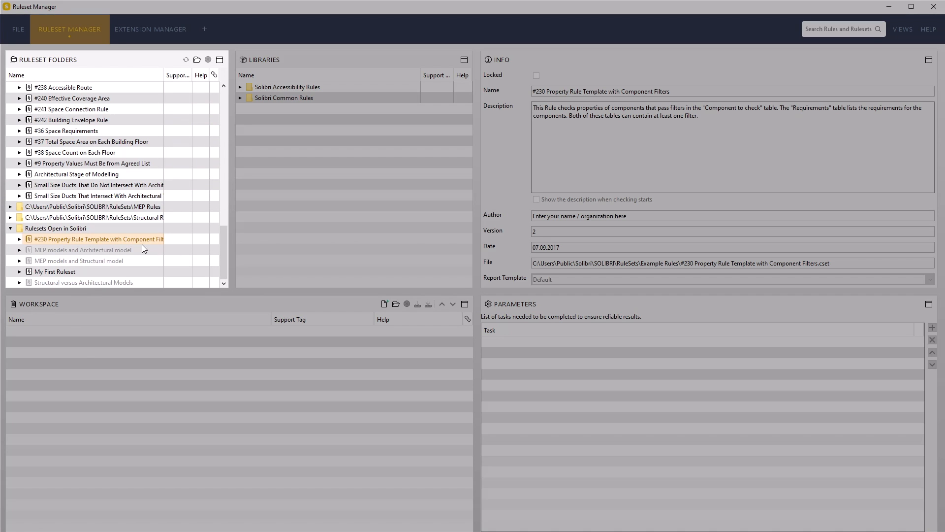
left_click(97, 238)
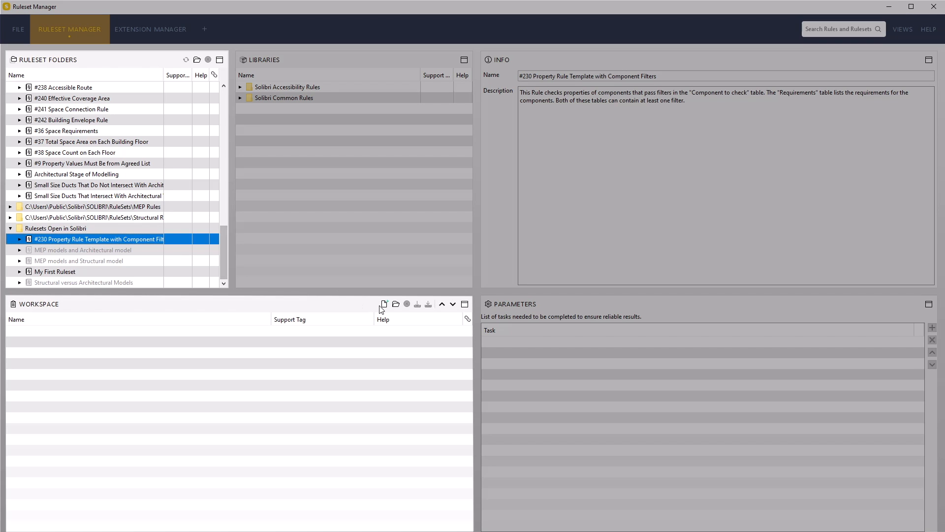
mouse_move(396, 304)
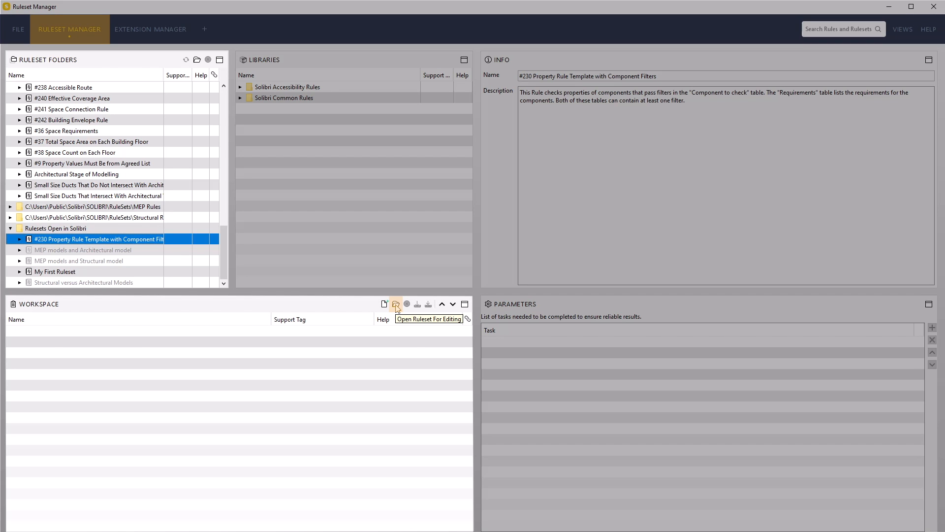
left_click(396, 303)
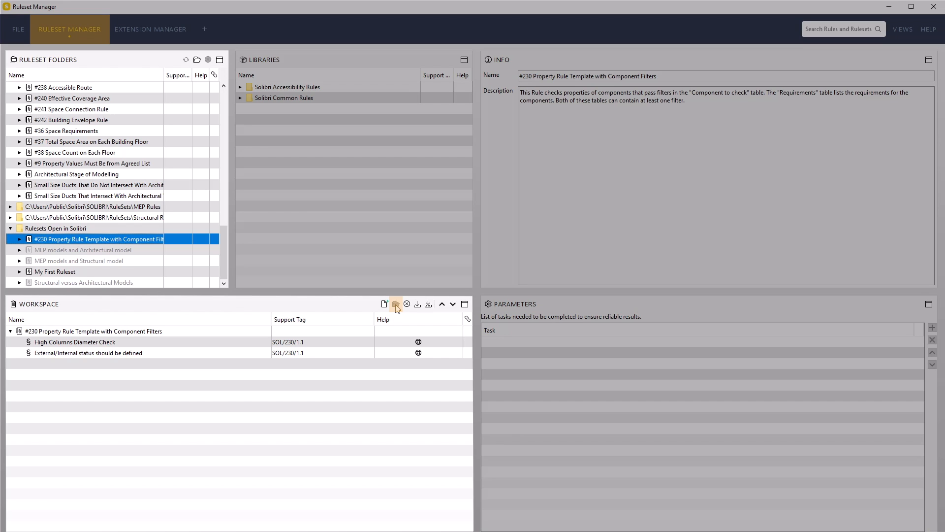
mouse_move(342, 299)
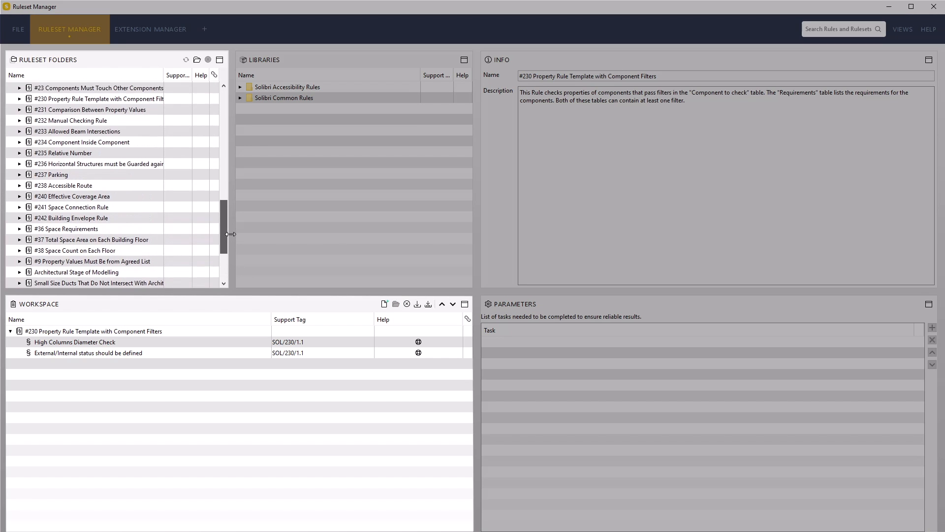
Copy the Doors Must Be Connected to Two Spaces rule from #231 into the #230 ruleset
scroll("up", 3)
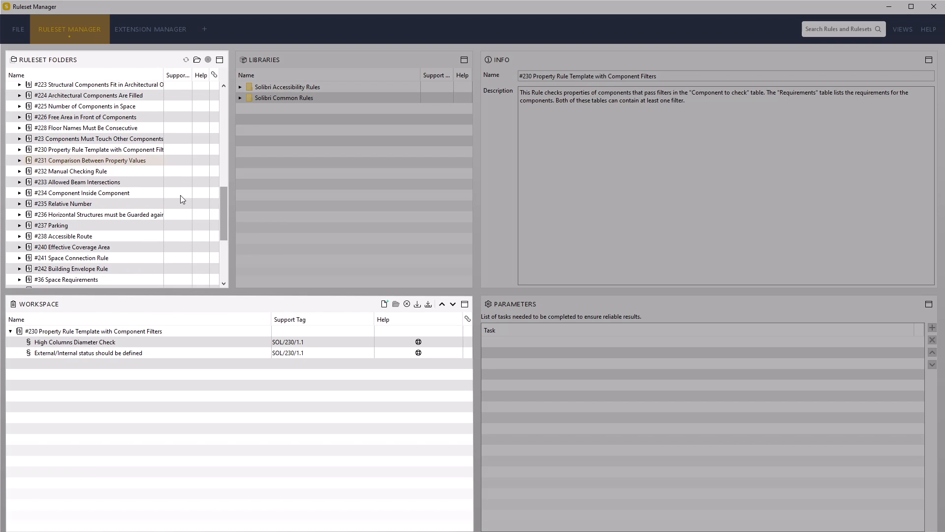
left_click(91, 160)
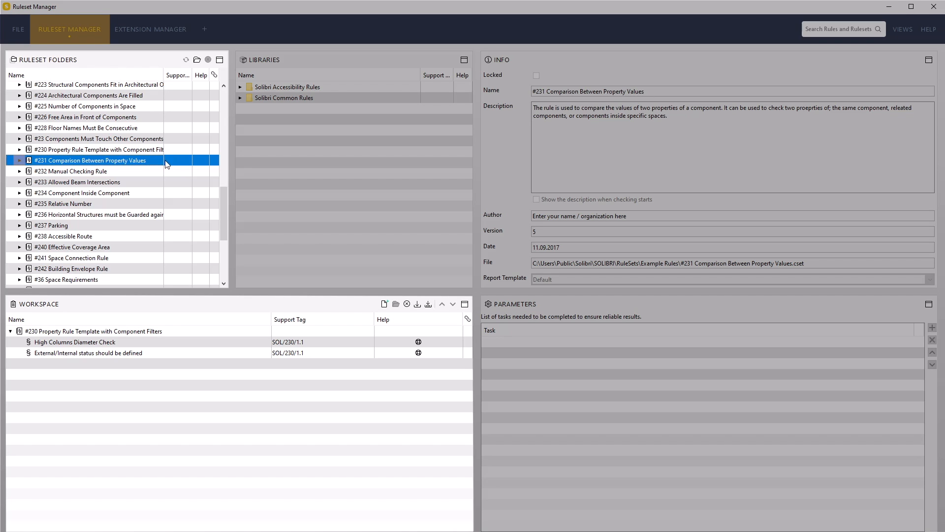
left_click(19, 160)
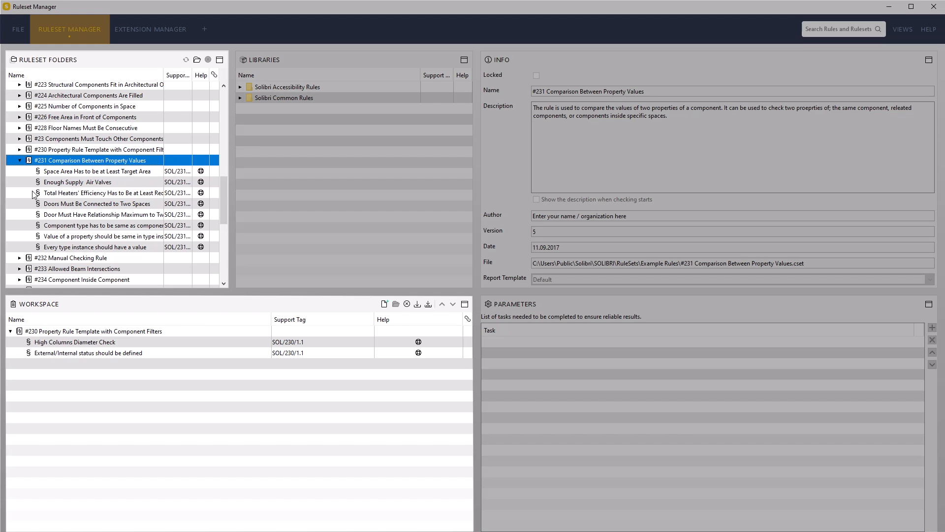
left_click(96, 204)
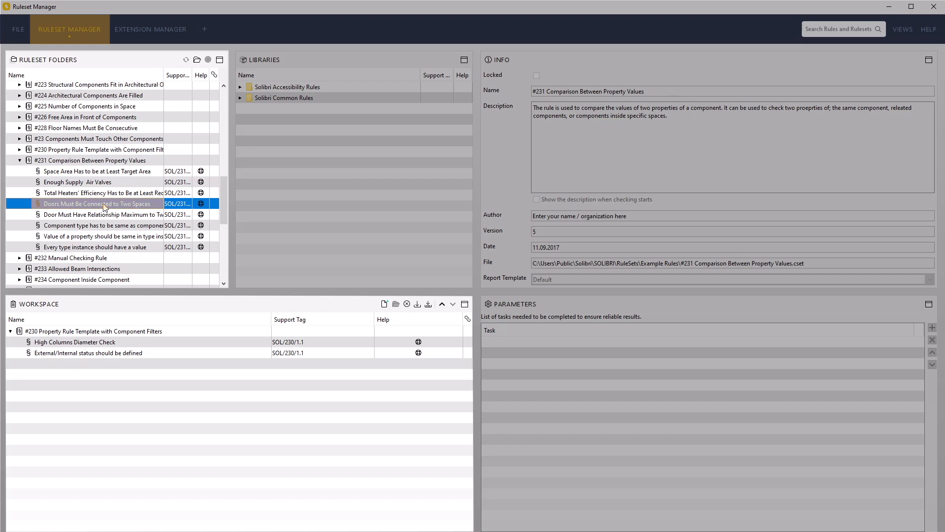
left_click(100, 203)
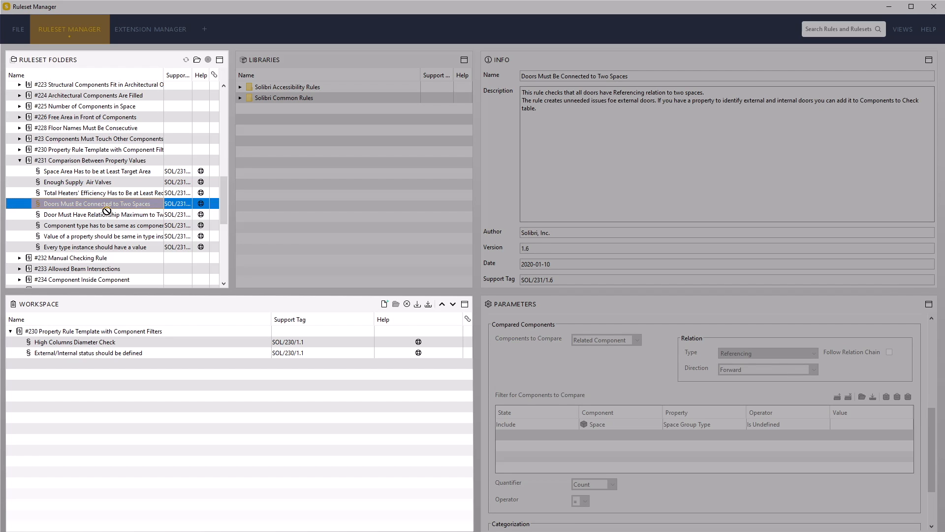
left_click(90, 331)
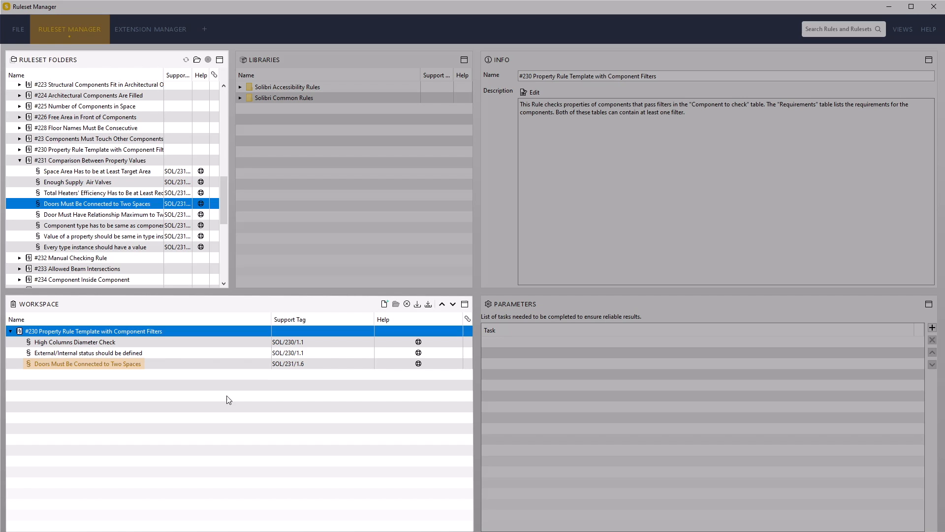
left_click(86, 363)
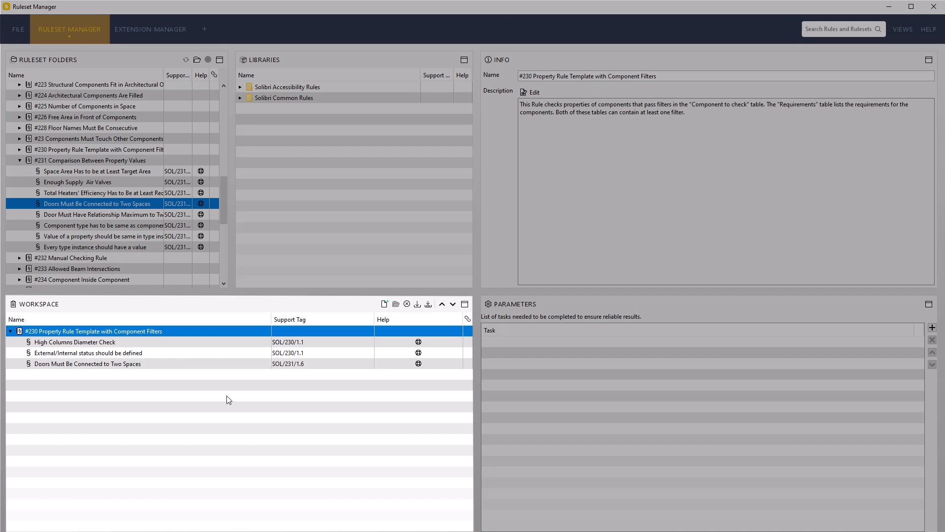
left_click(88, 364)
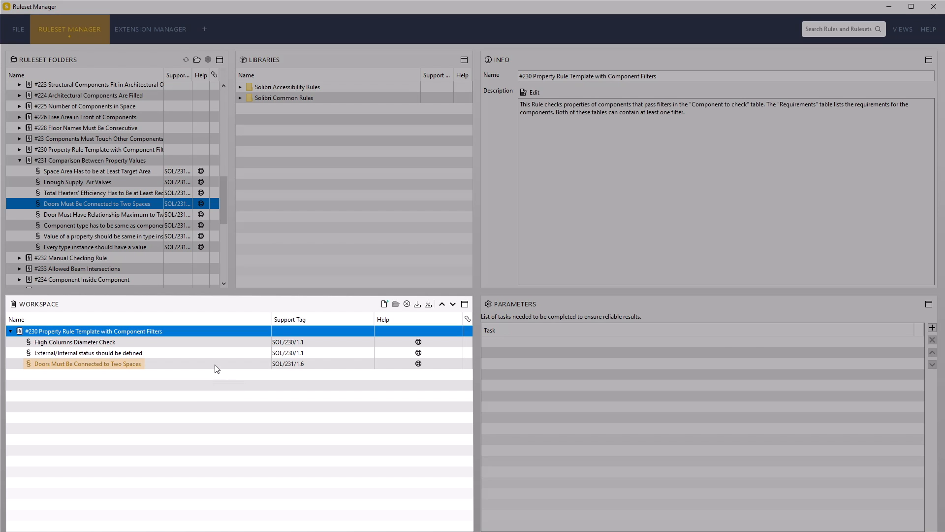
Change the door rule's Referencing relation direction from Forward to Either
left_click(87, 362)
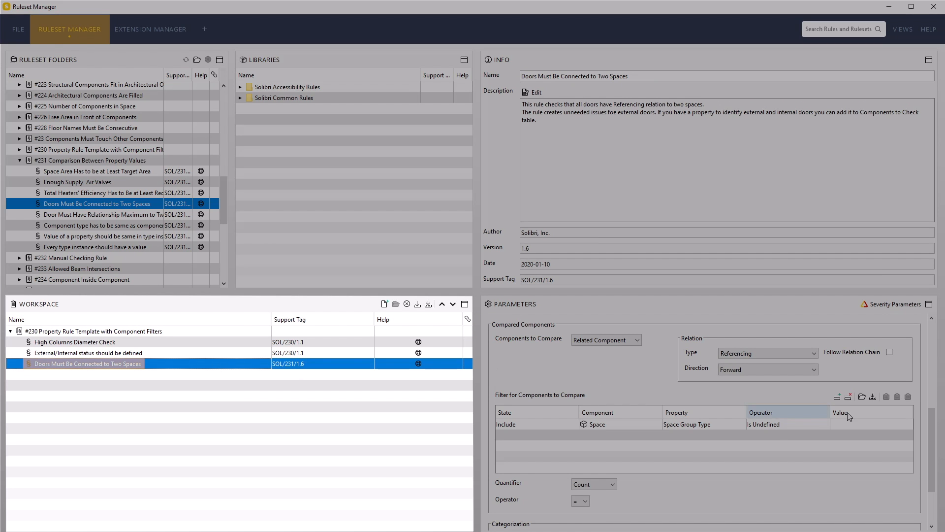
scroll("down", 3)
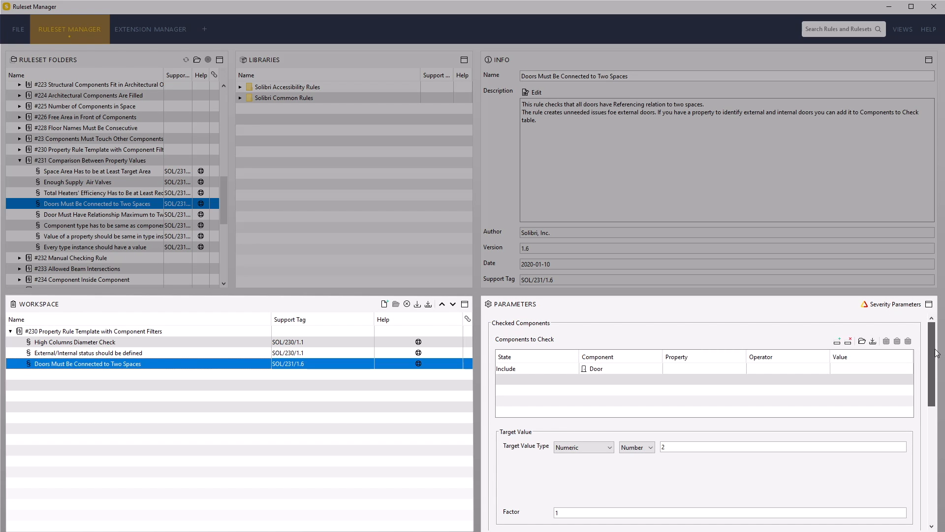
left_click(579, 368)
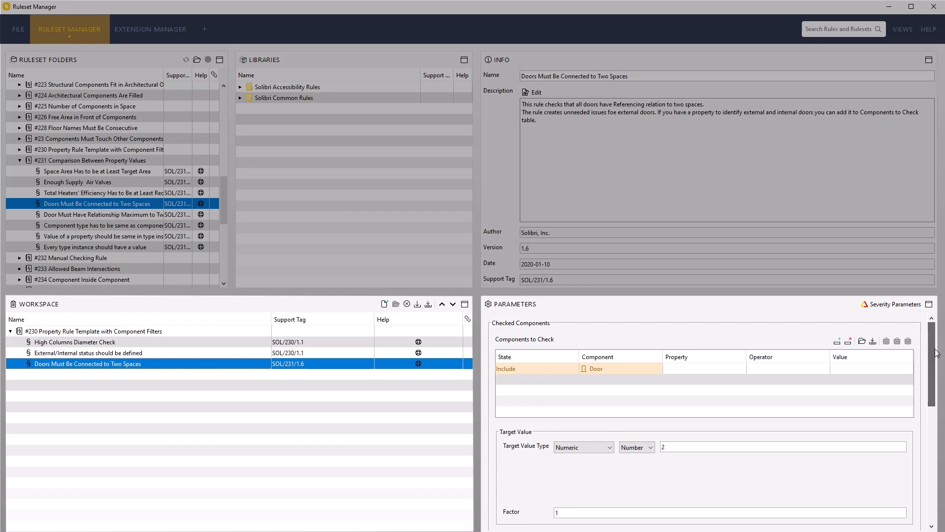
left_click(782, 446)
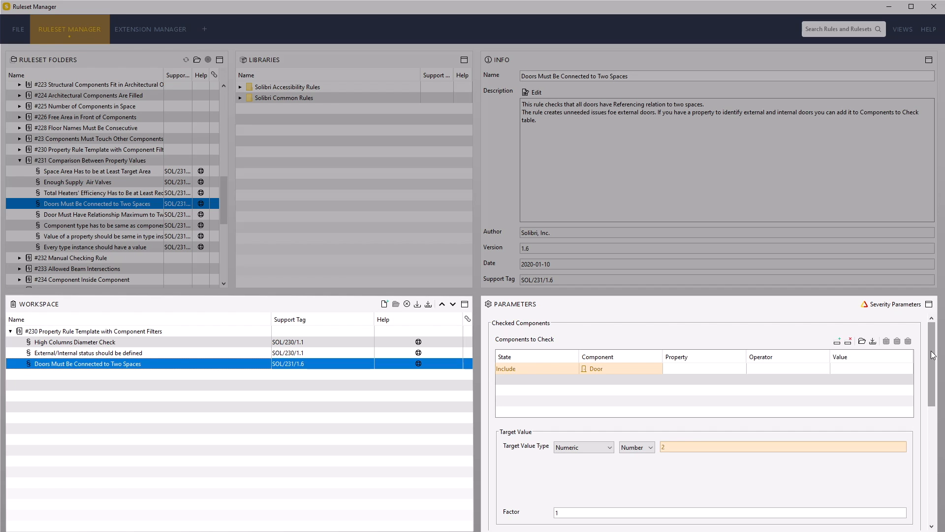
scroll("down", 3)
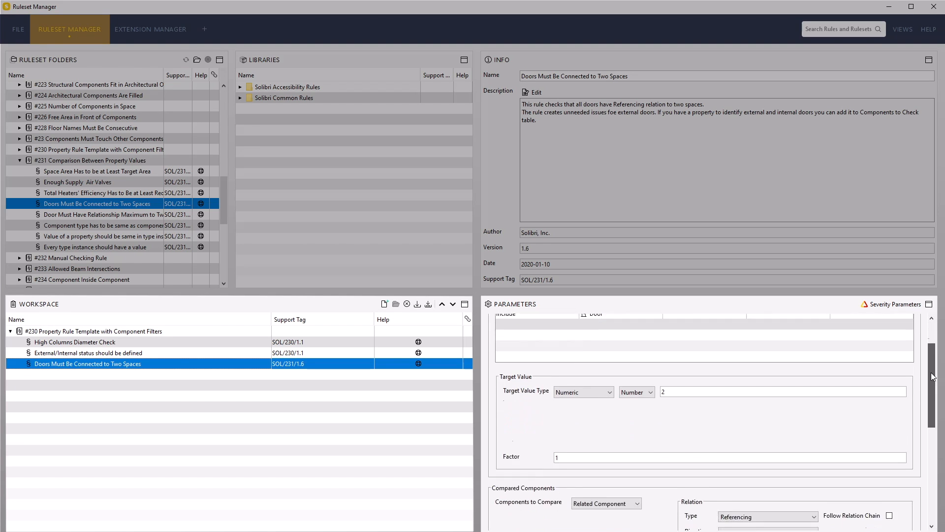
scroll("down", 3)
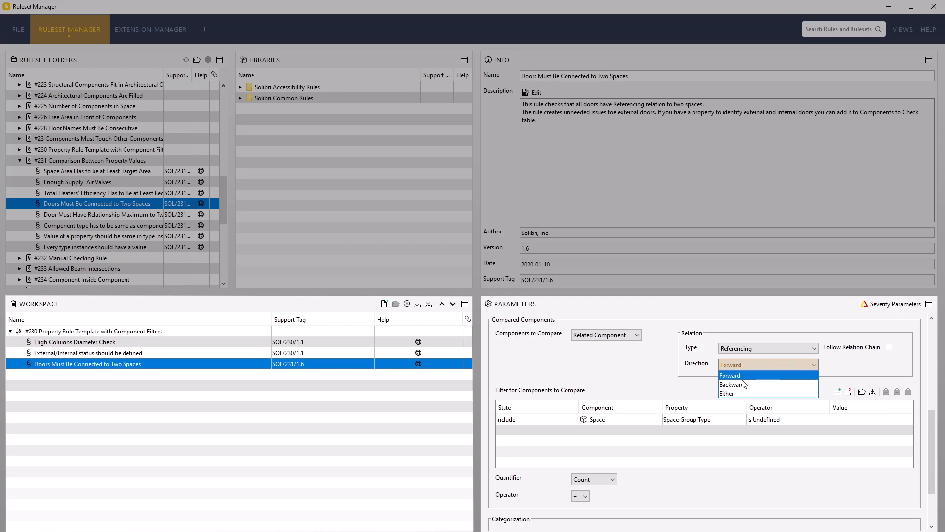
left_click(727, 392)
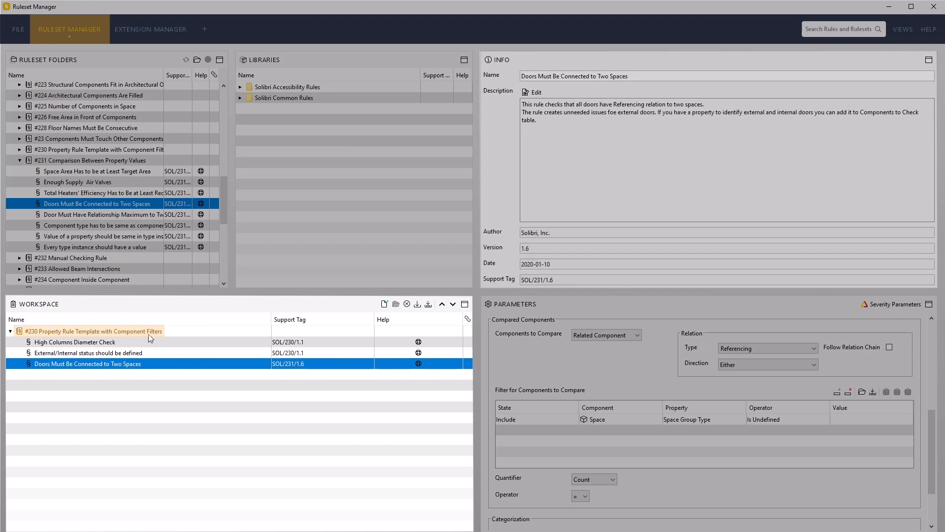
Rename the edited ruleset to 'My Second Ruleset'
left_click(93, 330)
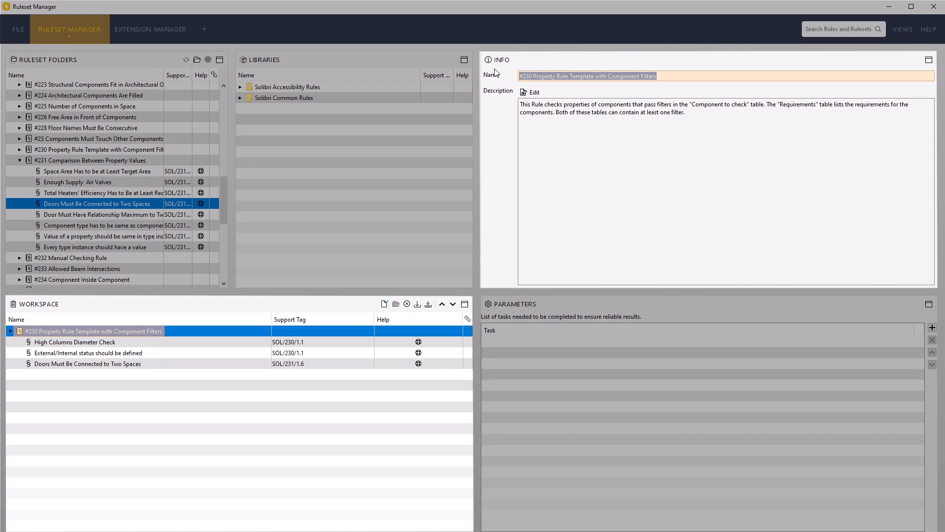
type("My S")
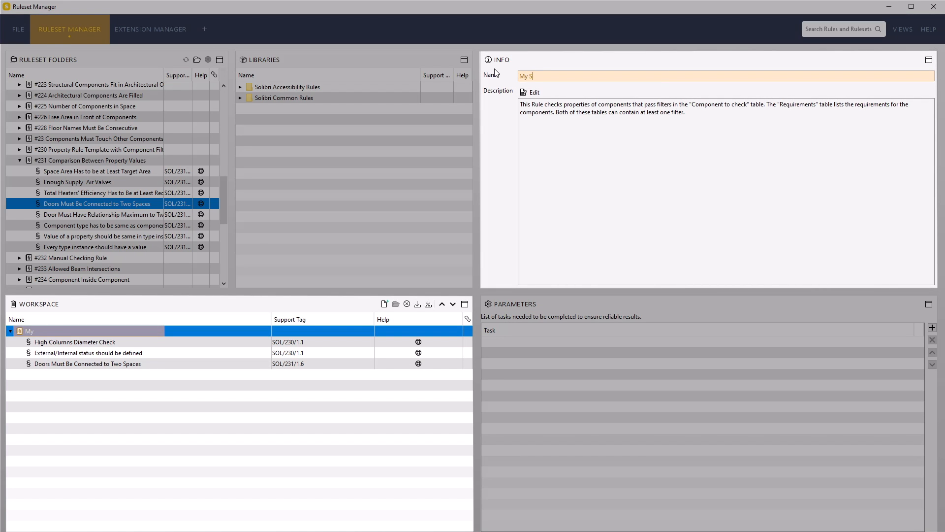
type("econd R")
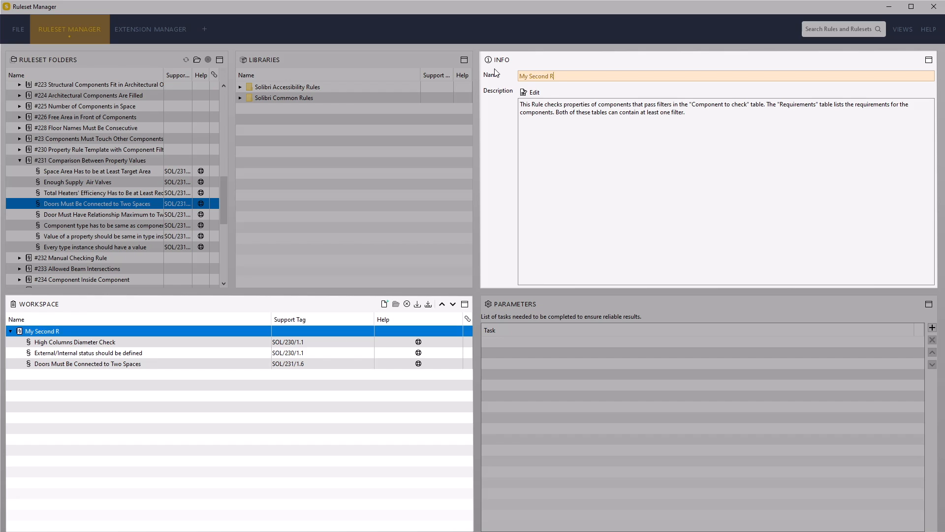
type("uleset")
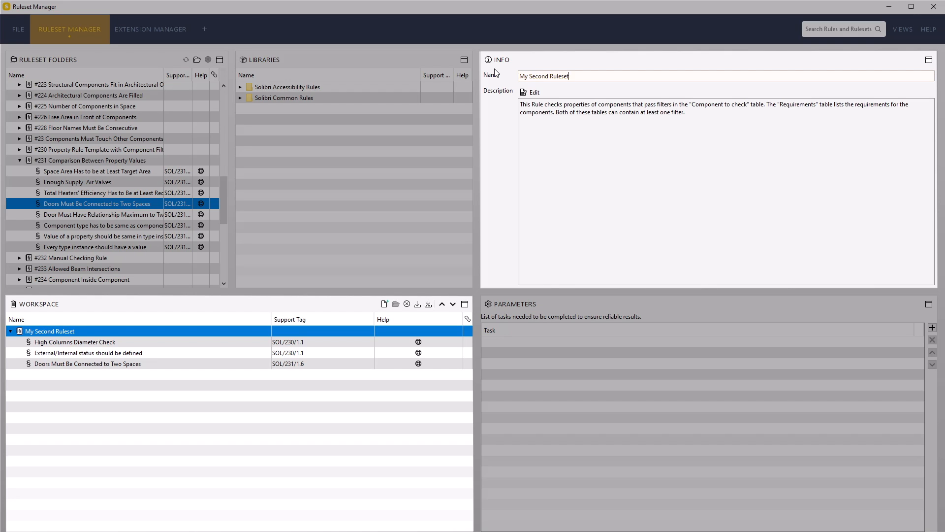
mouse_move(466, 216)
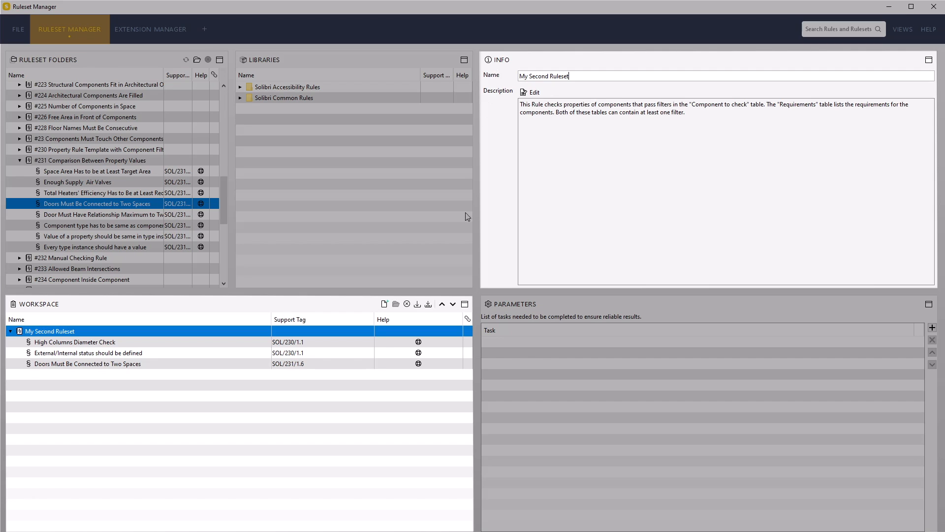
mouse_move(390, 316)
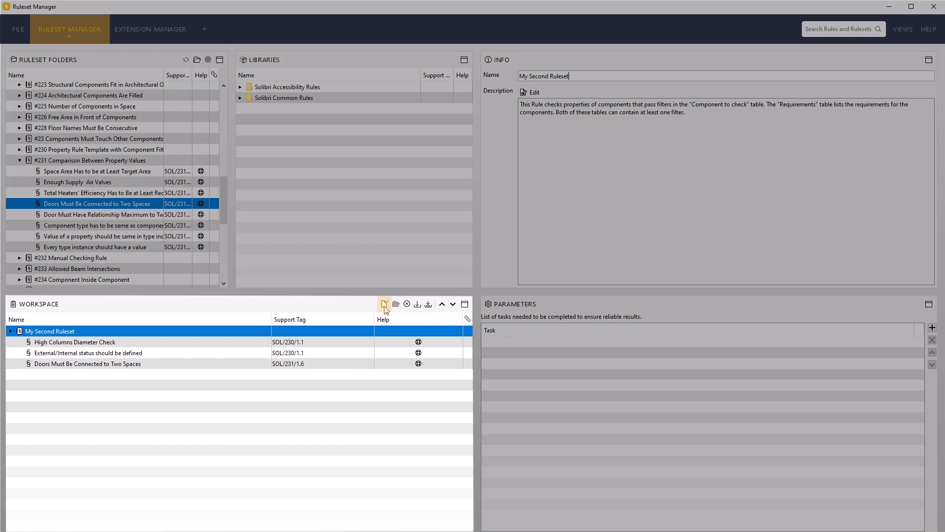
mouse_move(385, 303)
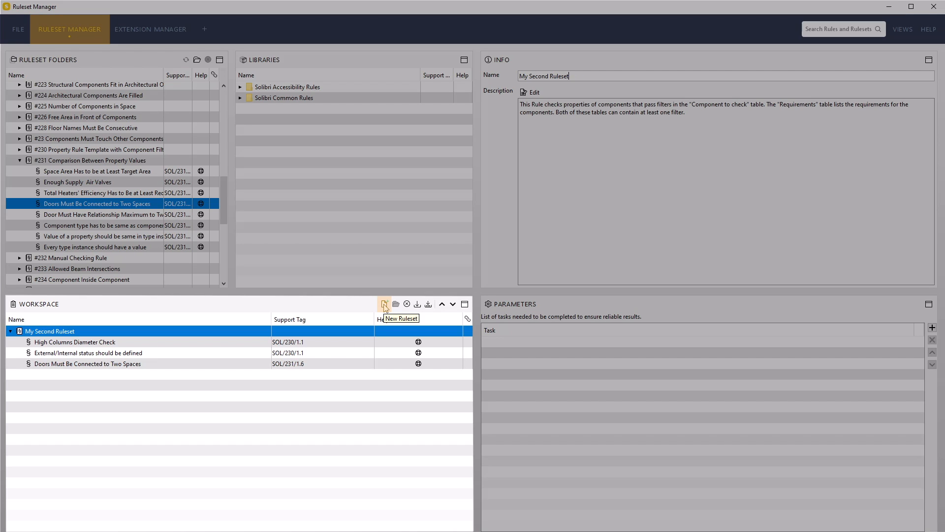
Add a new sub-ruleset named 'Building Envelope Checks' inside My Second Ruleset
left_click(384, 303)
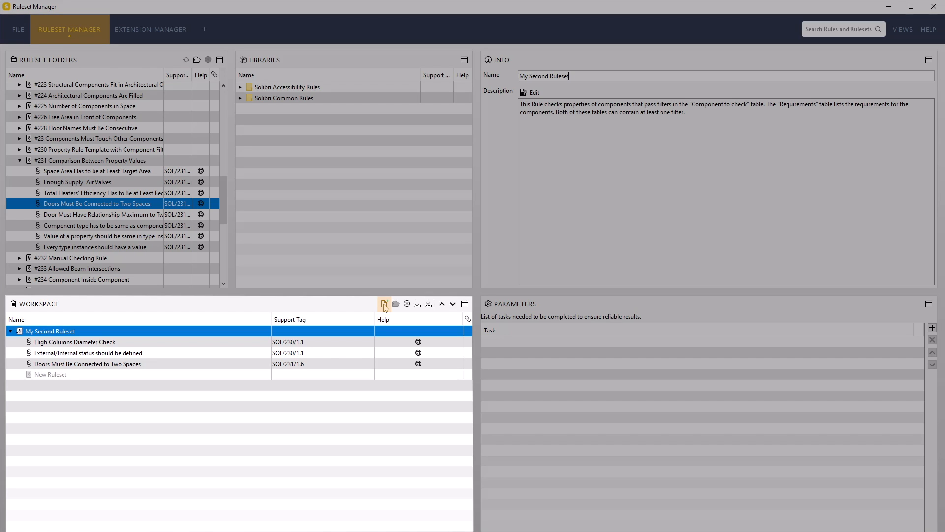
left_click(385, 304)
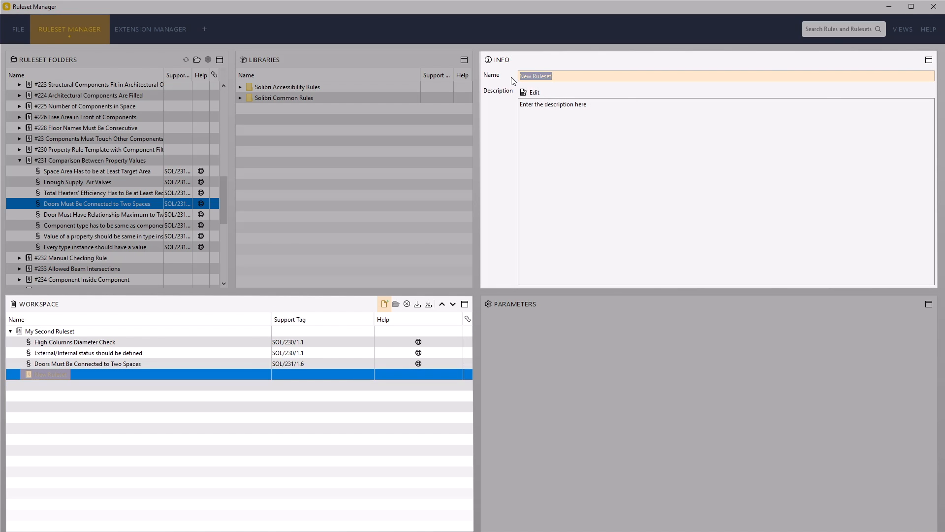
type("Building Enve")
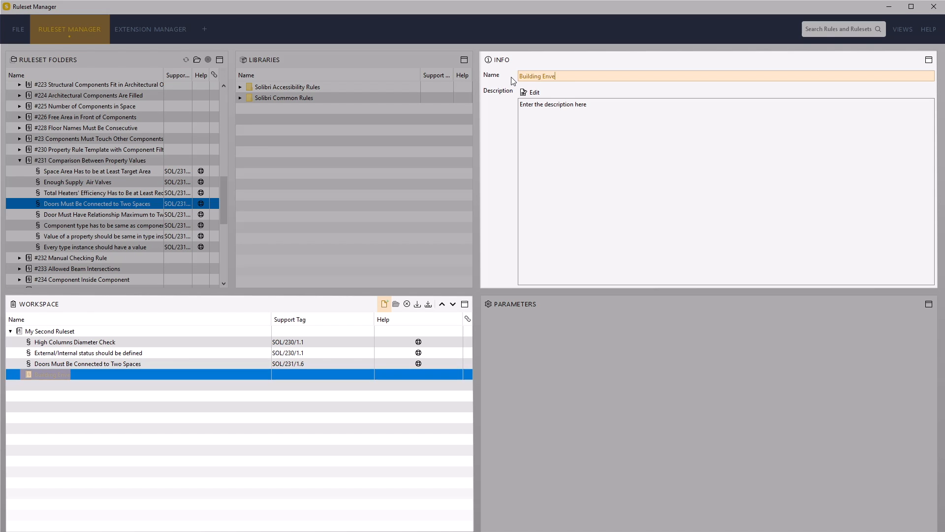
type("lope Check")
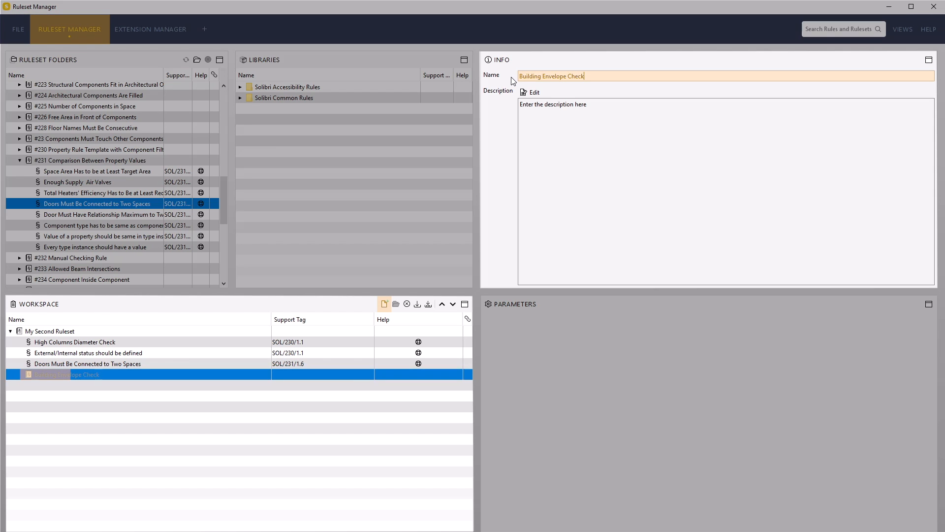
type("s")
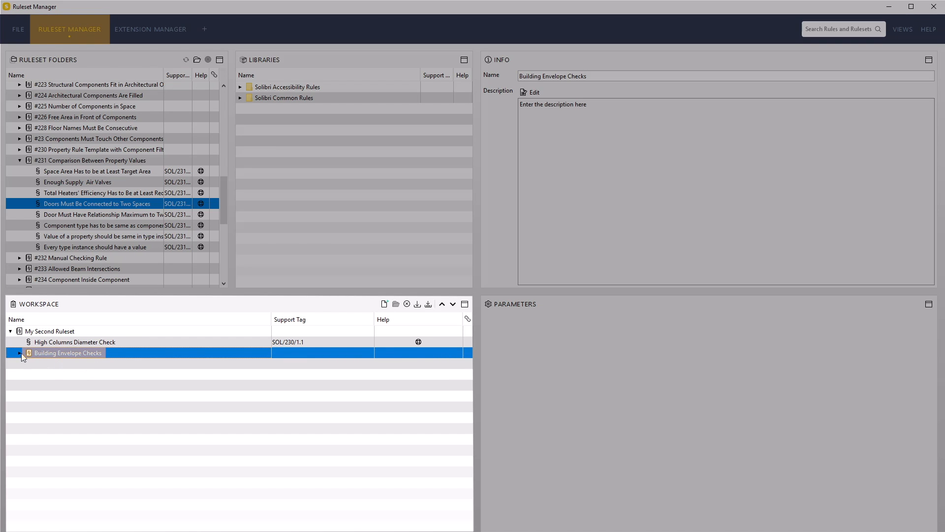
Move Building Envelope Checks above High Columns Diameter Check and expand it
left_click(19, 352)
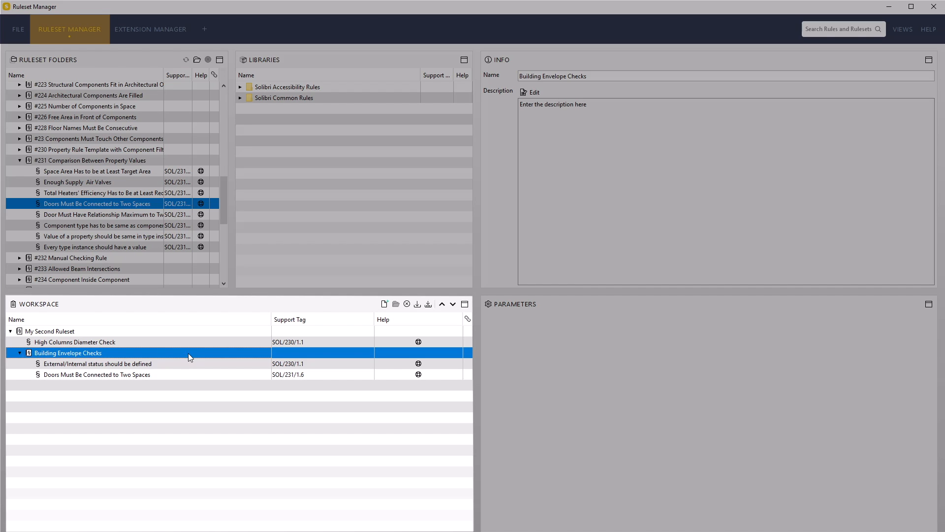
mouse_move(442, 304)
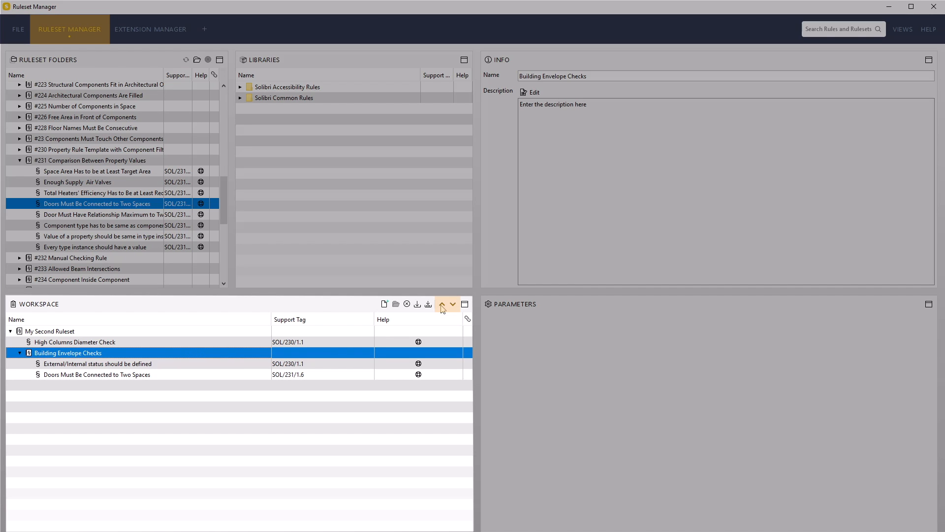
mouse_move(442, 304)
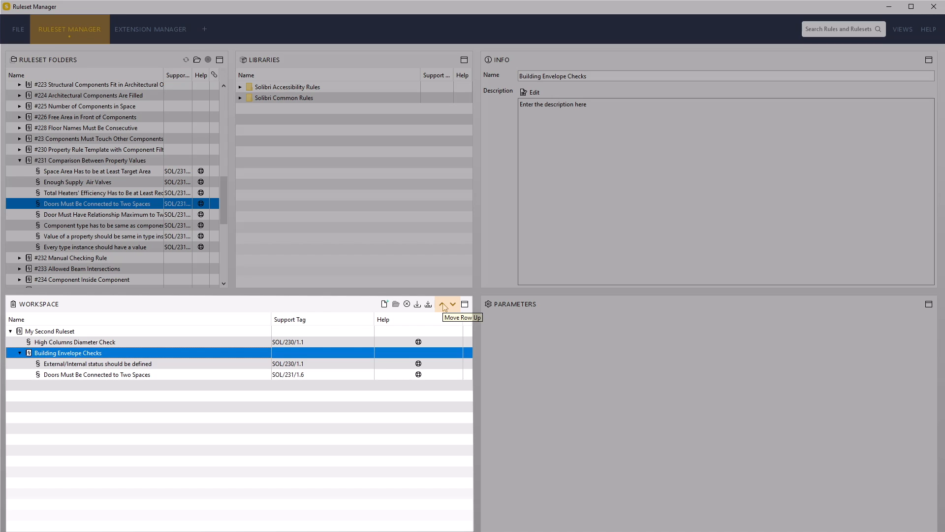
left_click(442, 304)
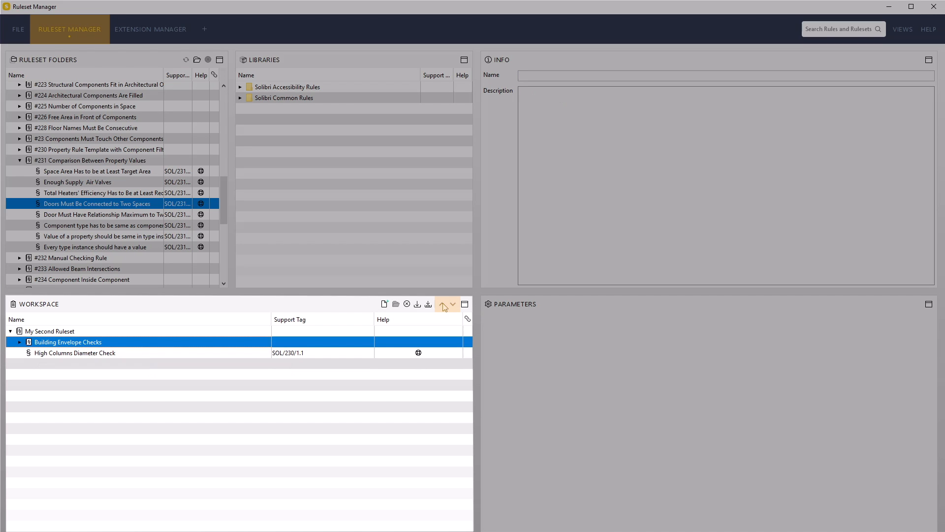
left_click(20, 341)
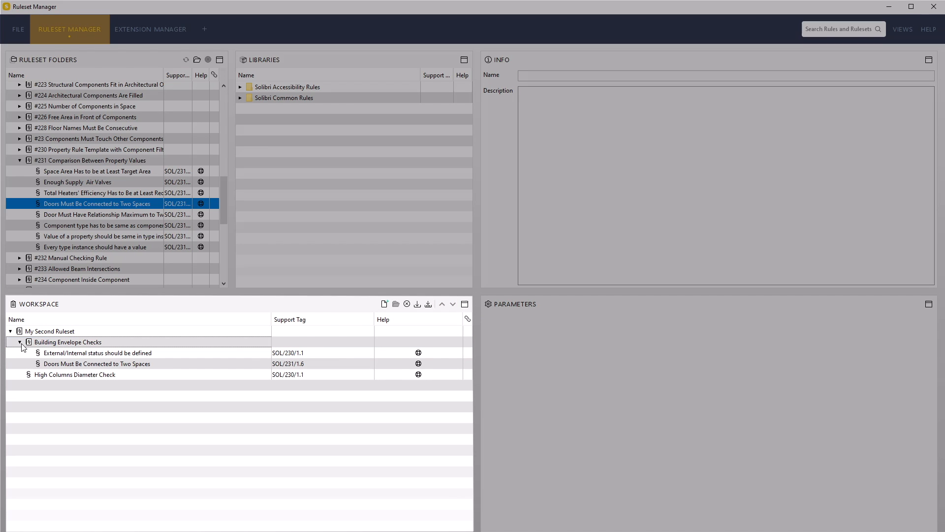
mouse_move(428, 304)
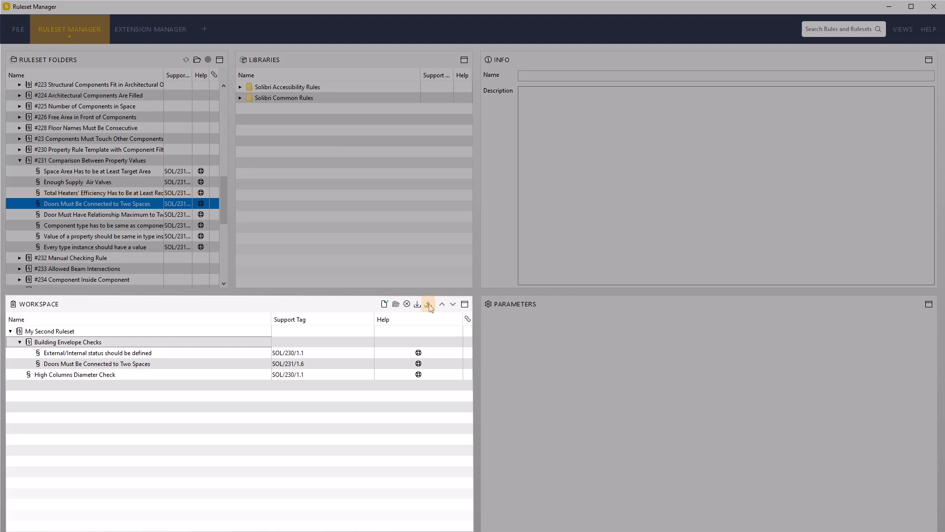
Save My Second Ruleset as a ruleset file named 'My Second Ruleset' in the Rulesets folder
left_click(429, 307)
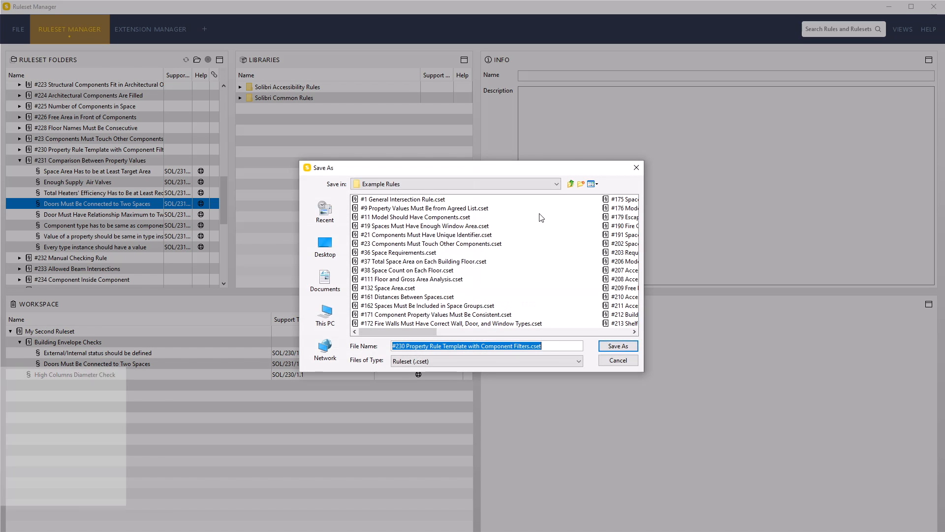
left_click(552, 184)
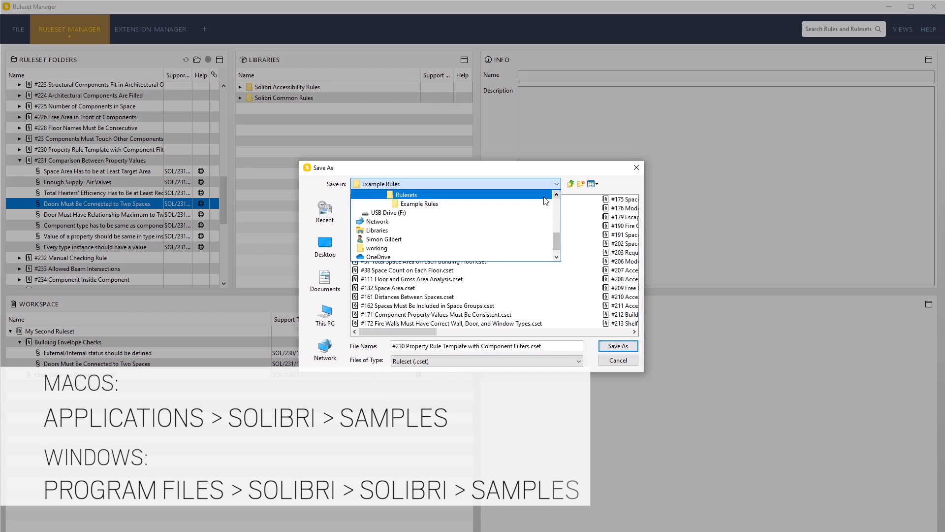
left_click(405, 194)
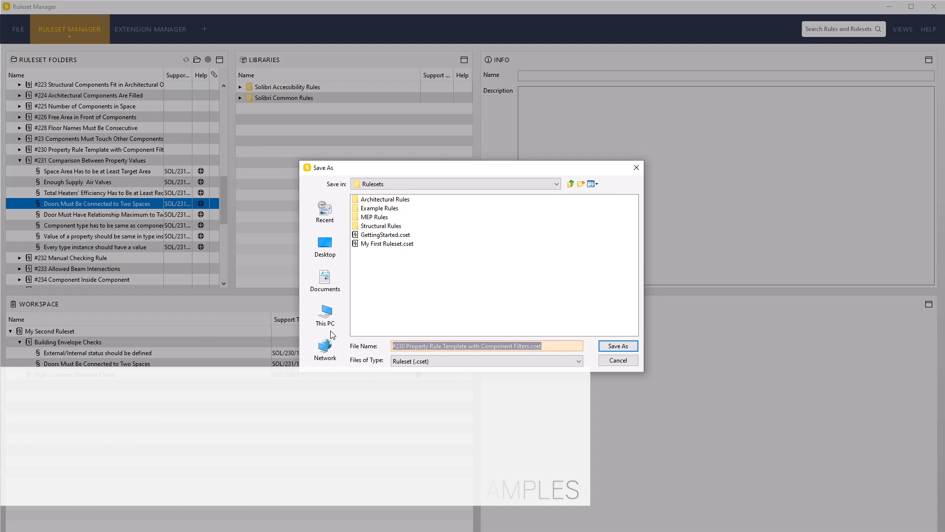
type("my Second R")
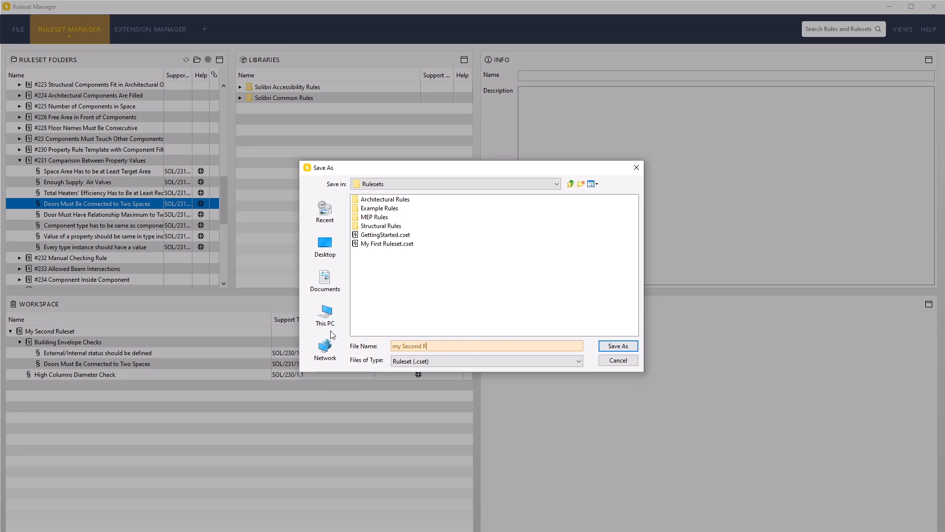
type("uleser")
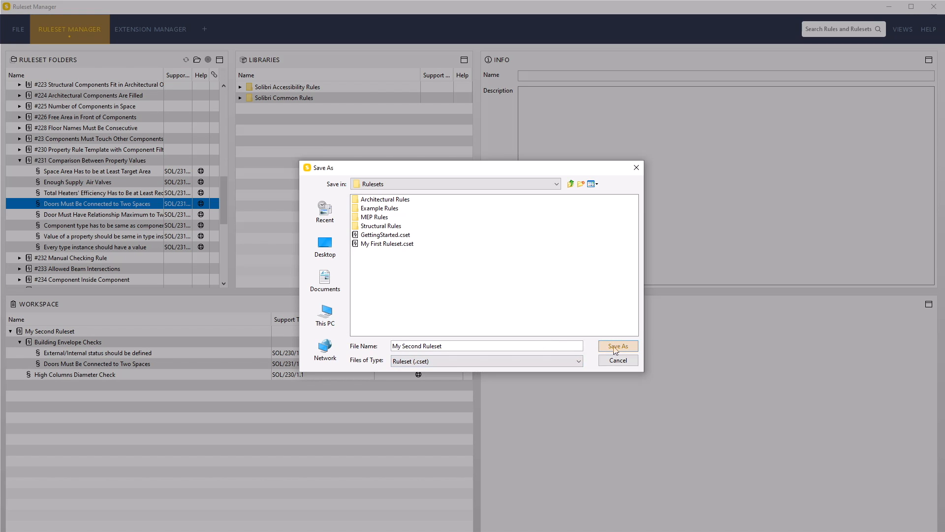
mouse_move(617, 346)
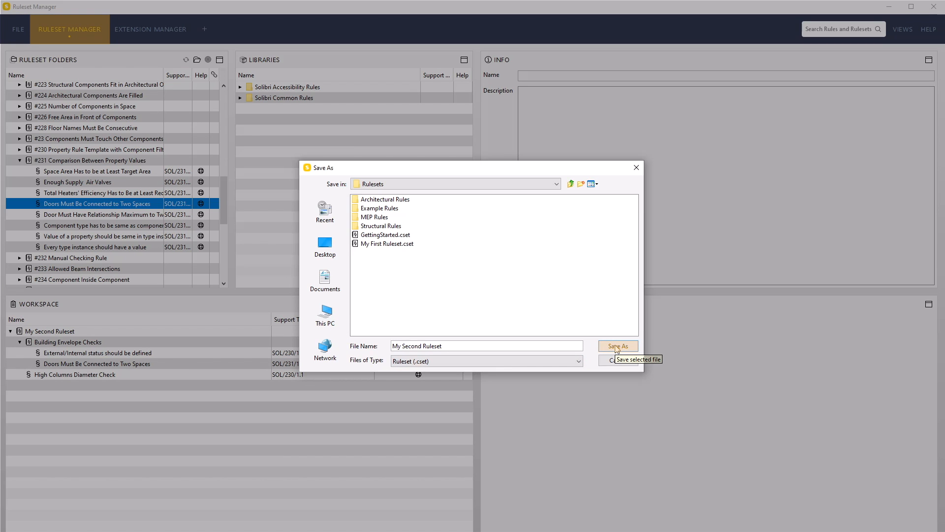
left_click(617, 346)
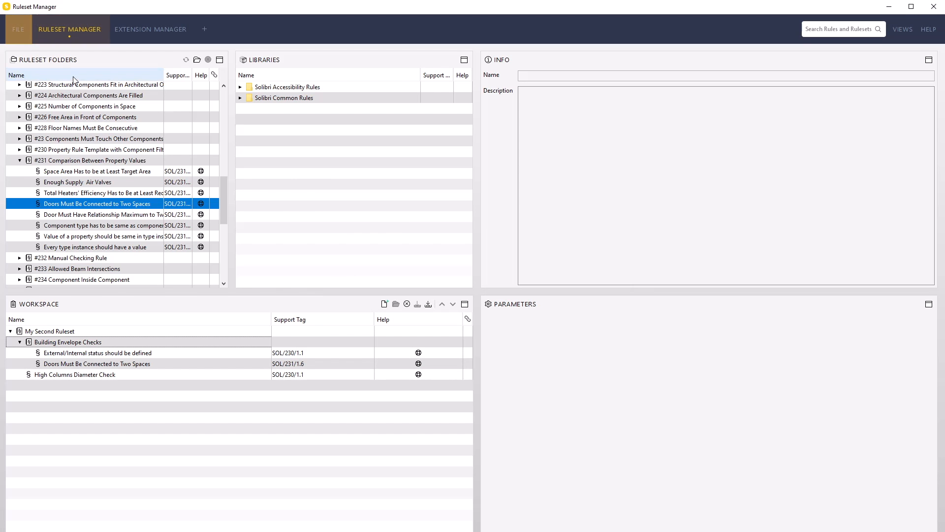
Check the model and view the four door issues under Doors Must Be Connected to Two Spaces
left_click(92, 29)
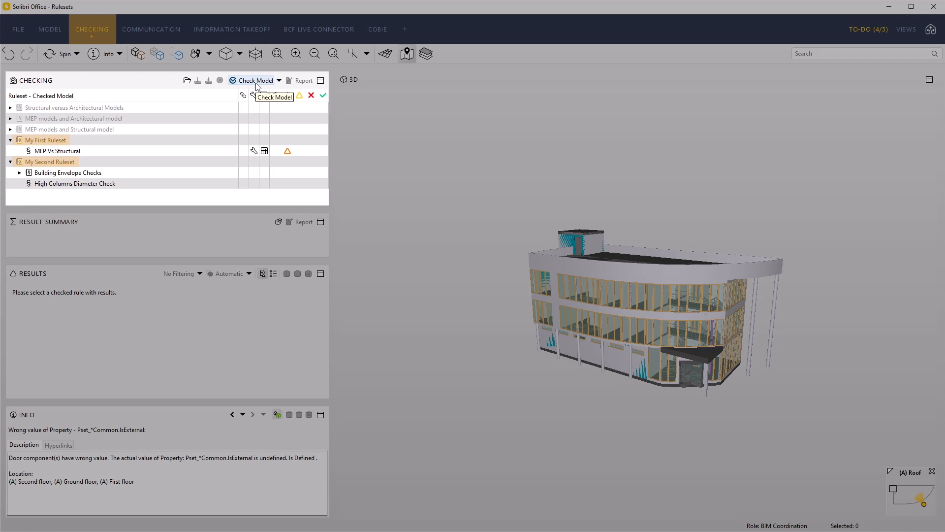
left_click(254, 80)
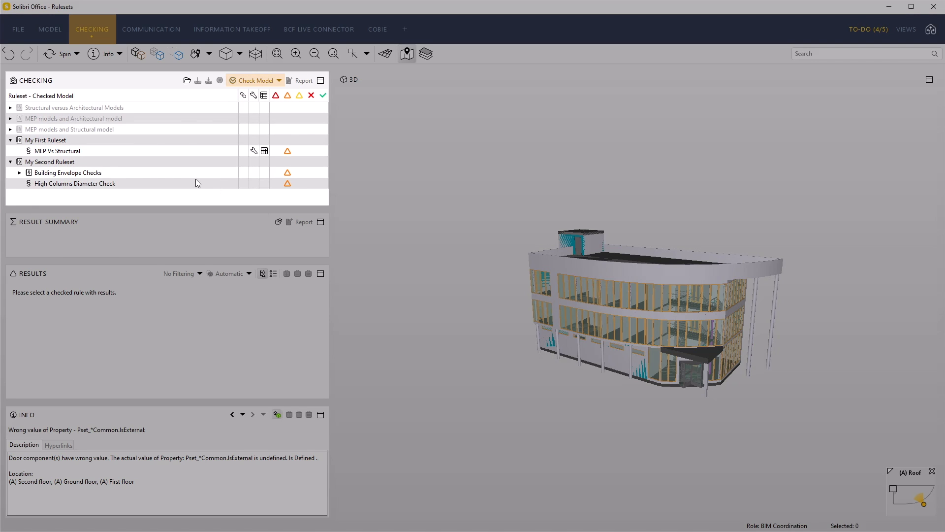
left_click(67, 173)
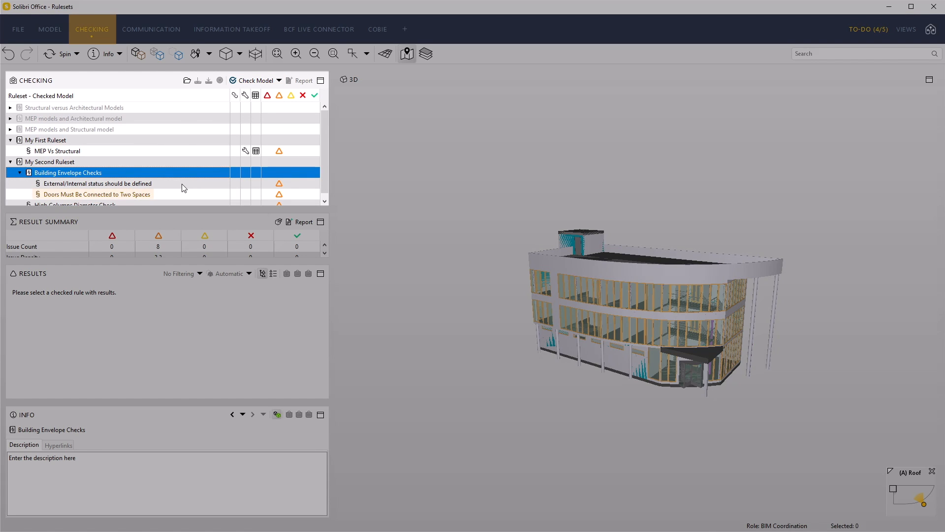
left_click(96, 194)
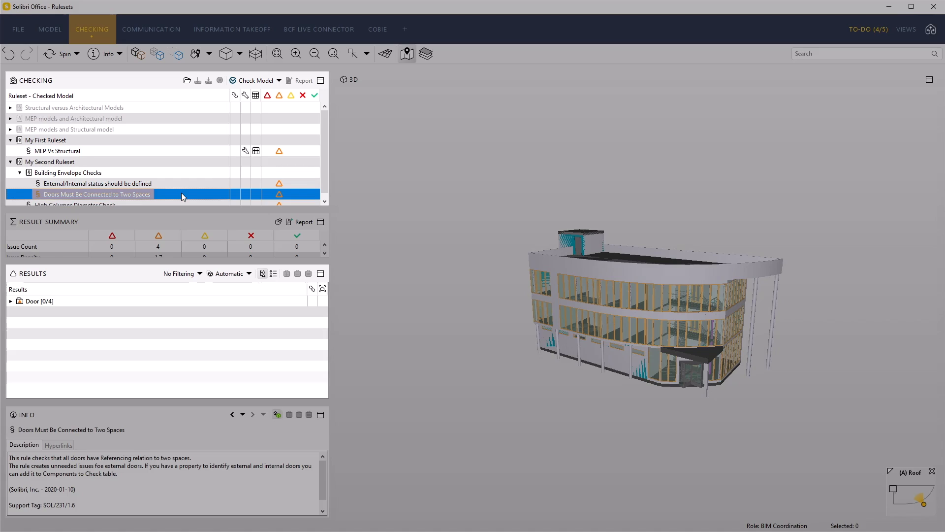
left_click(39, 301)
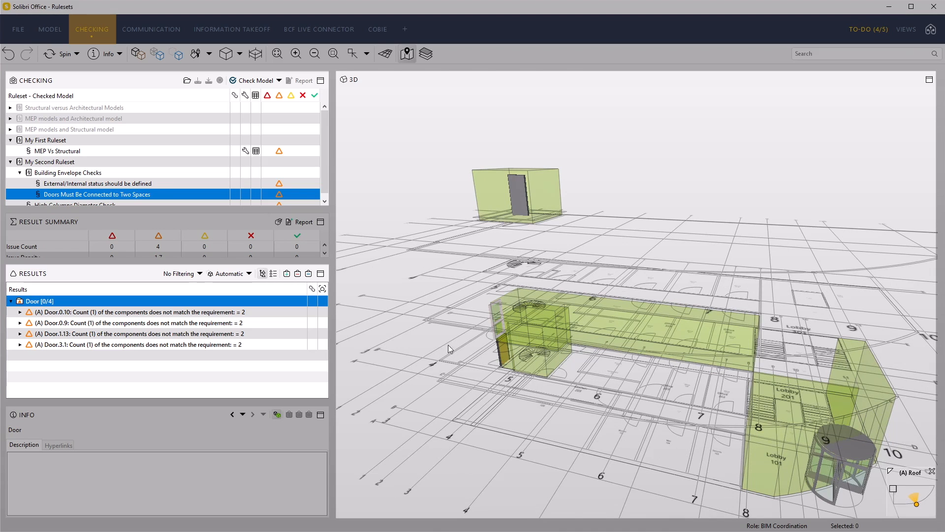
mouse_move(322, 320)
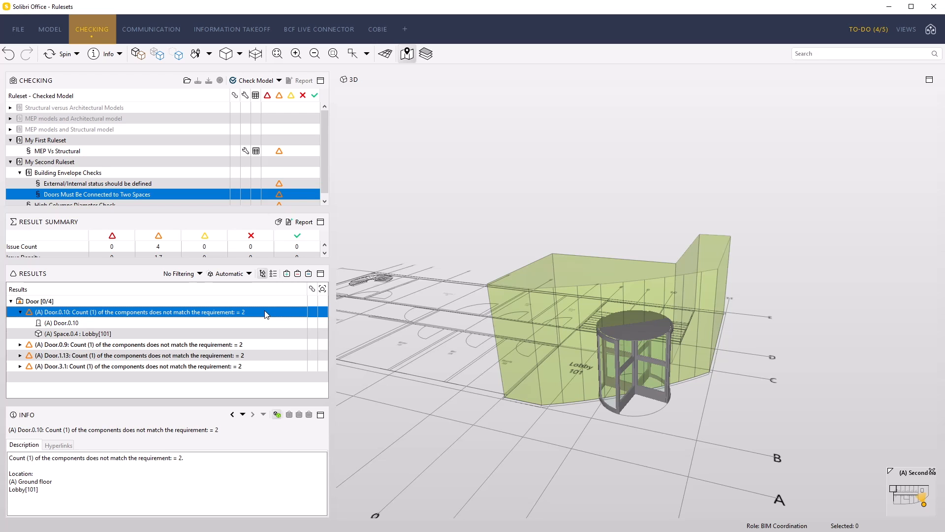
mouse_move(18, 29)
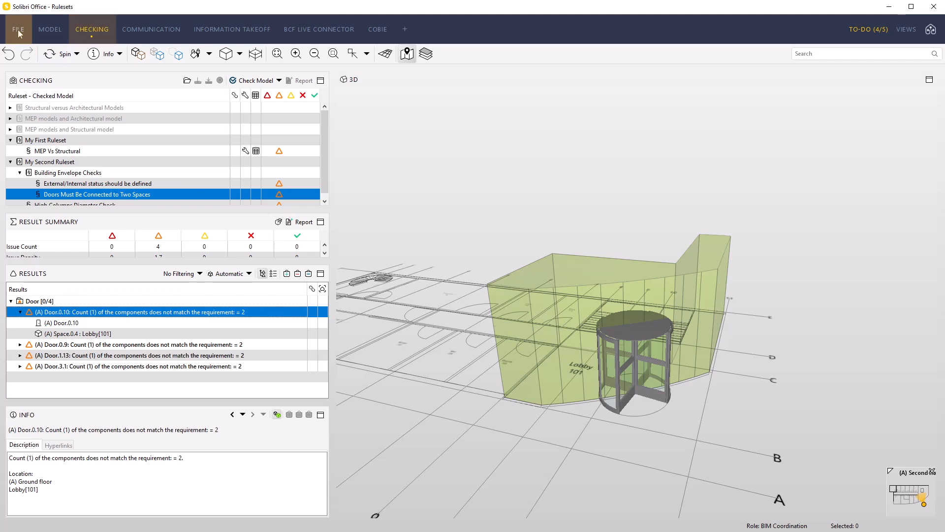
Open the file page to save the Rulesets.smc project
left_click(35, 108)
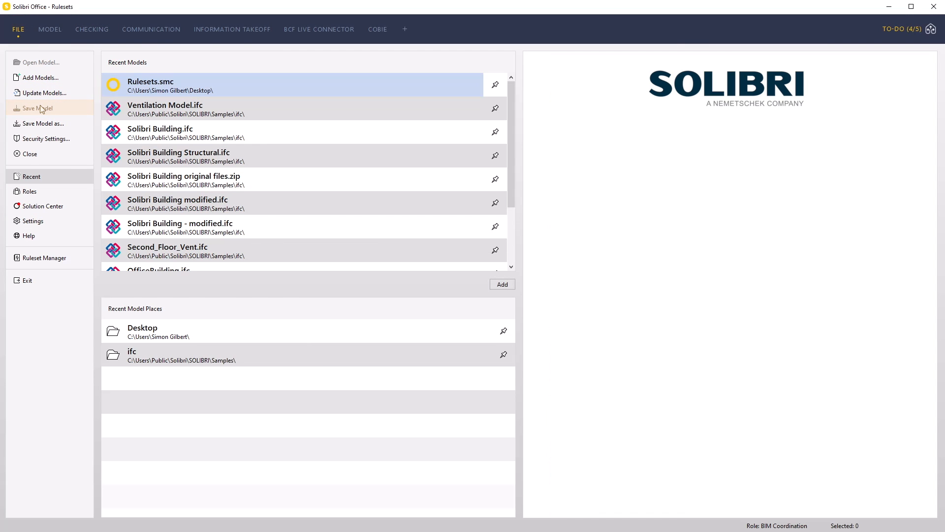
mouse_move(142, 339)
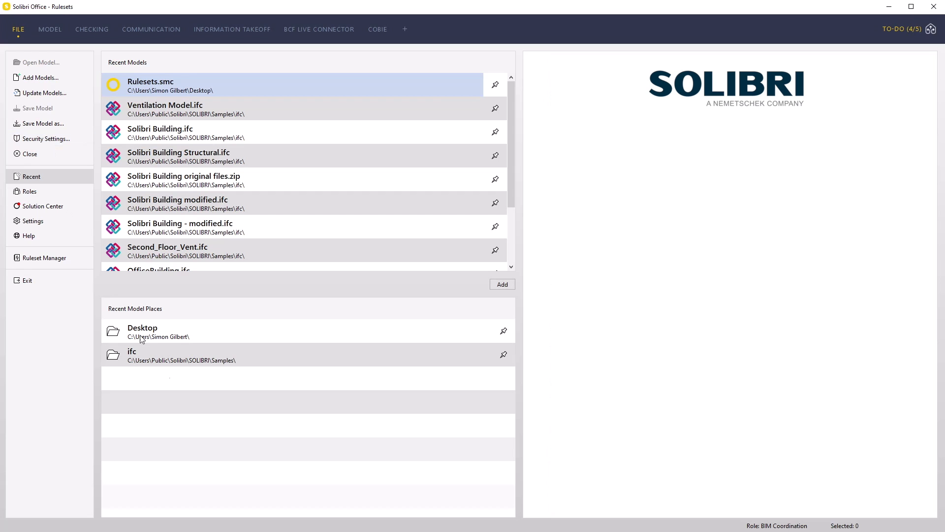